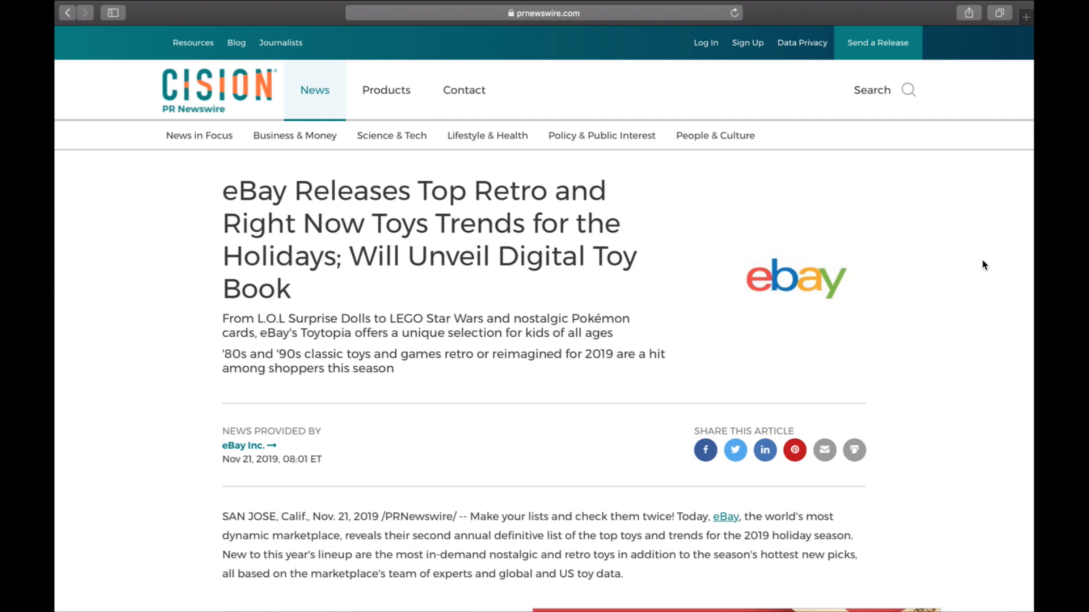
mouse_move(623, 348)
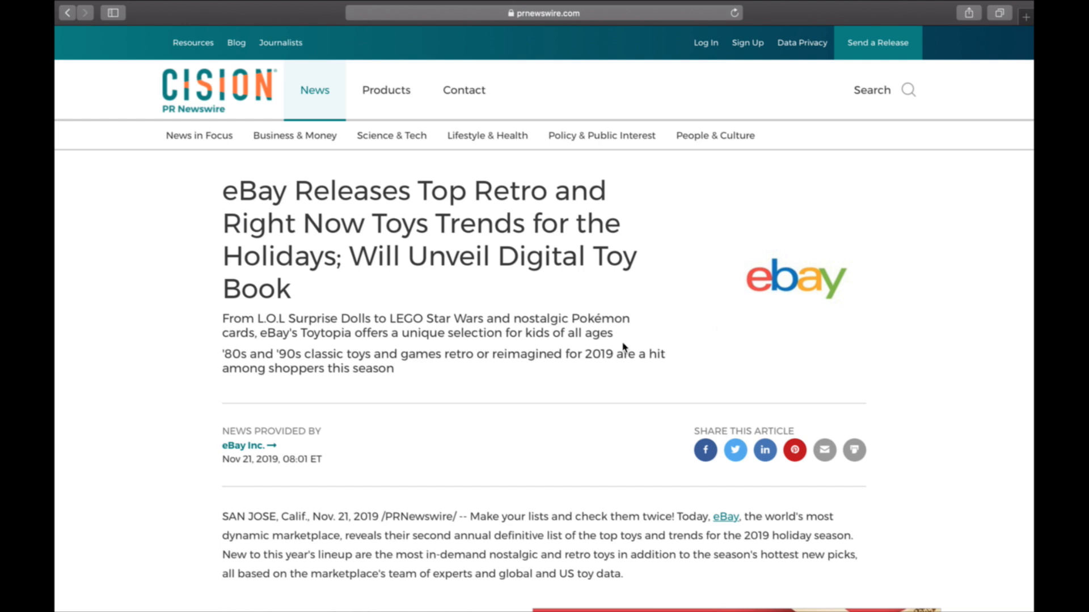
mouse_move(544, 410)
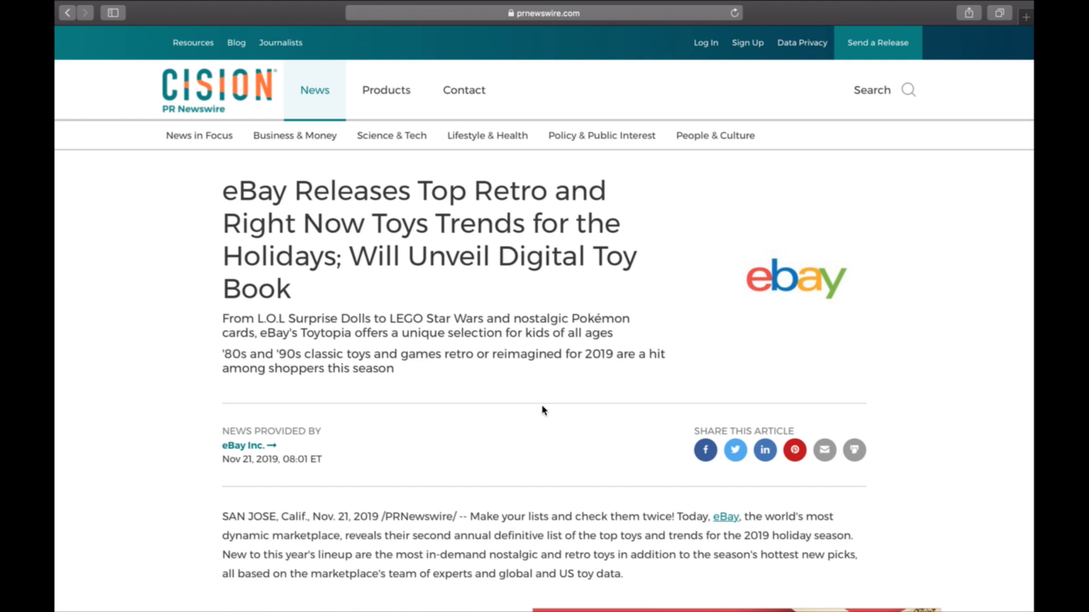
Scroll past the intro and Toytopia images to the list's '90s gamers insight
scroll("down", 3)
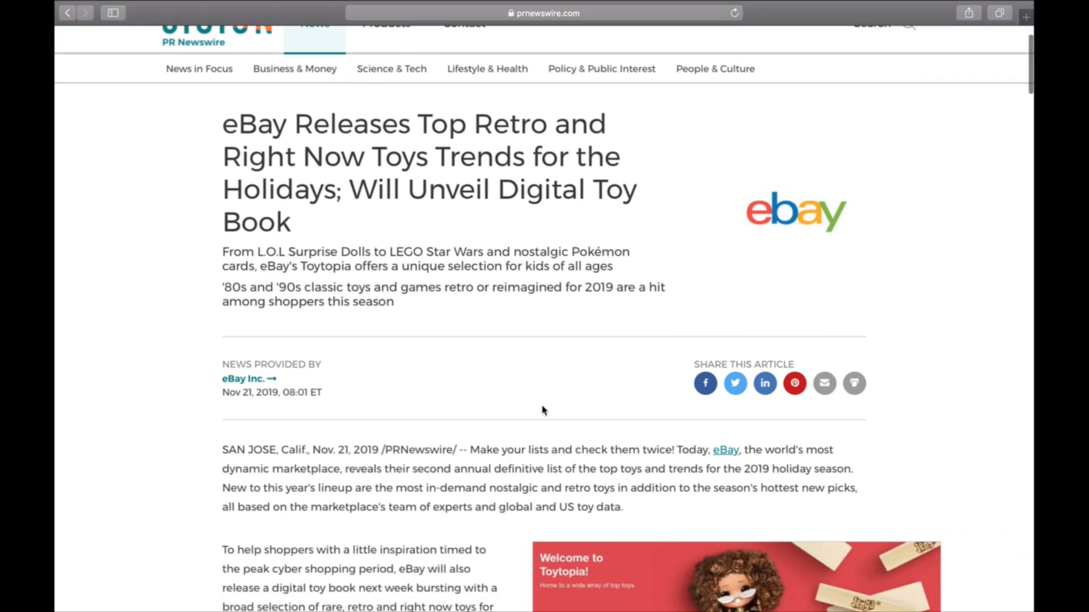
scroll("down", 3)
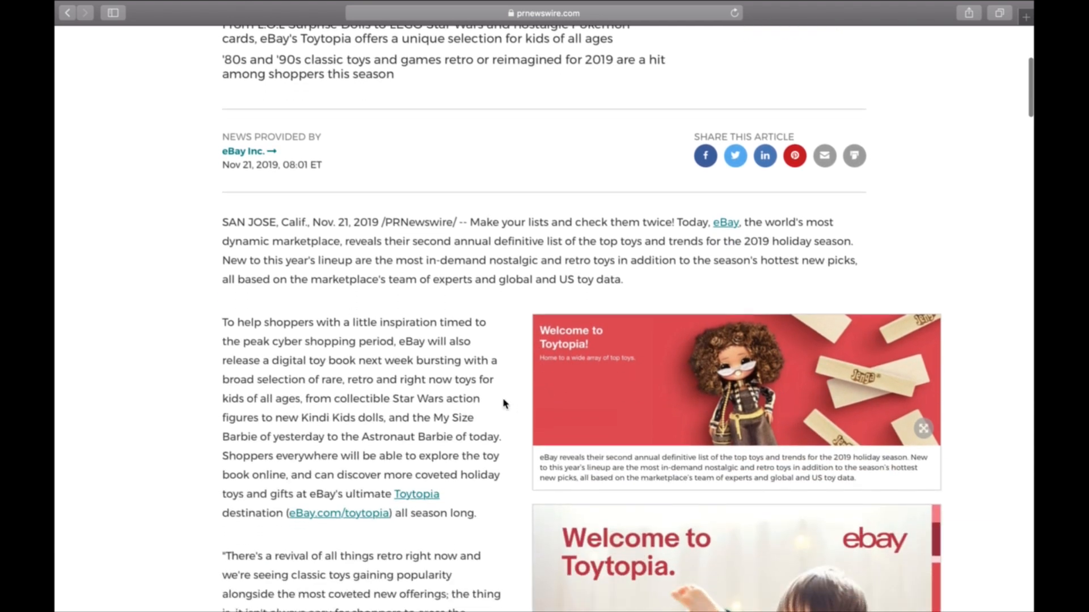
scroll("down", 3)
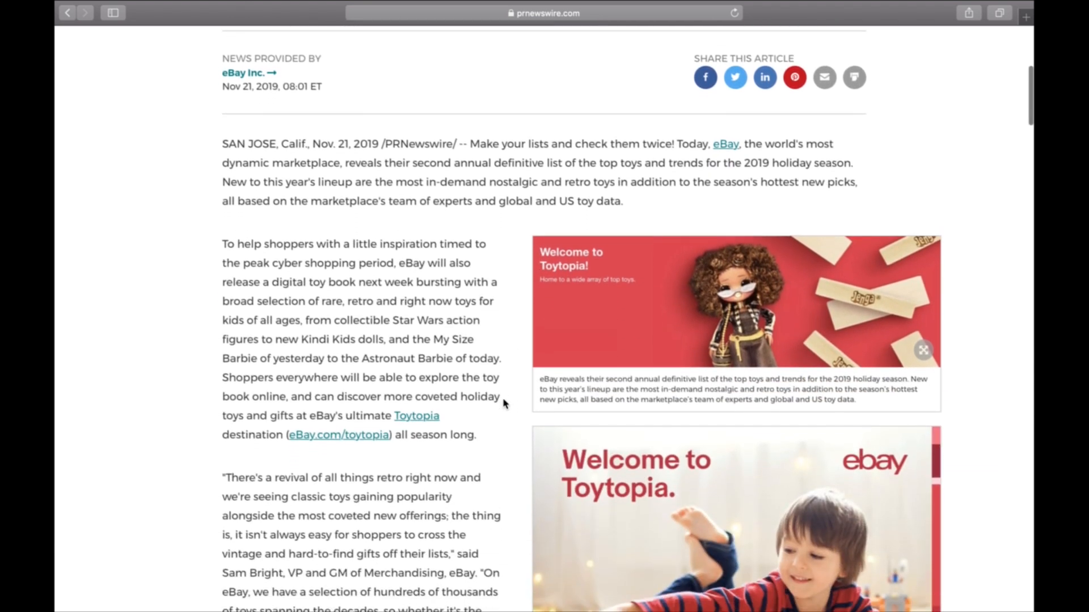
scroll("down", 3)
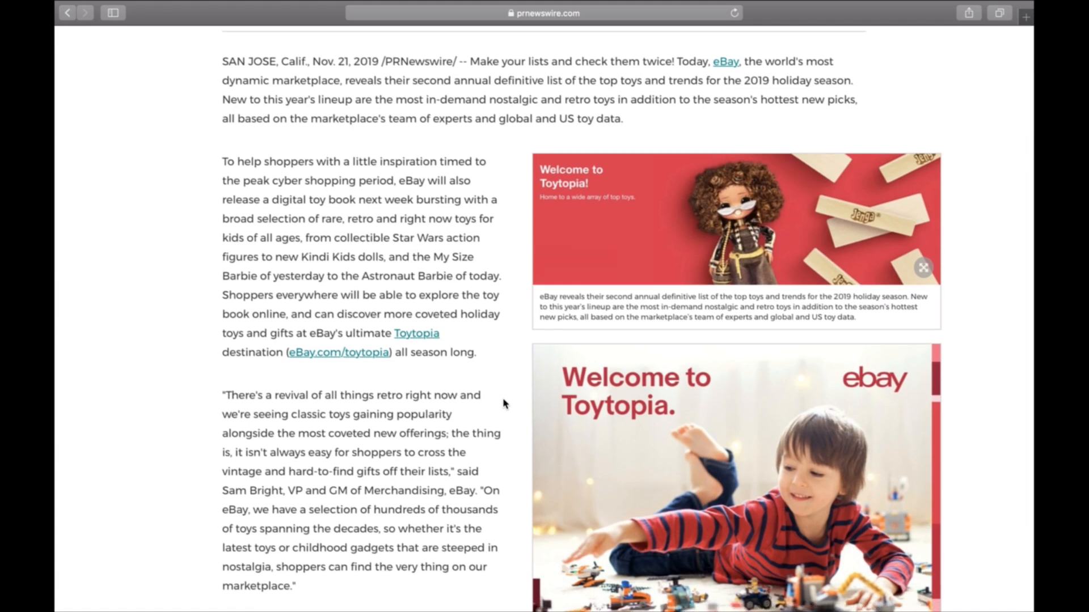
scroll("down", 3)
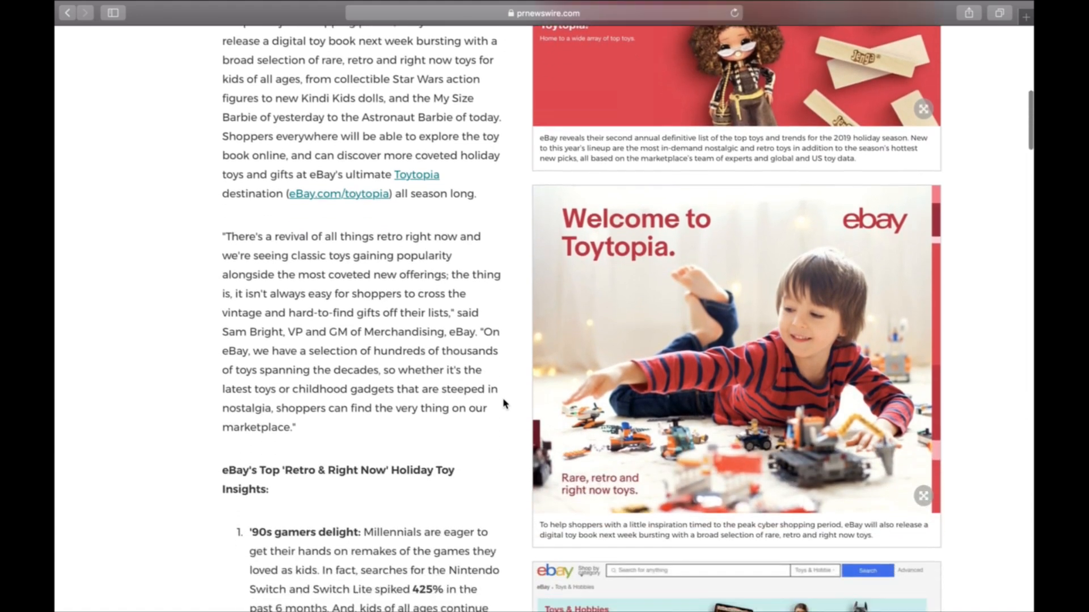
scroll("down", 3)
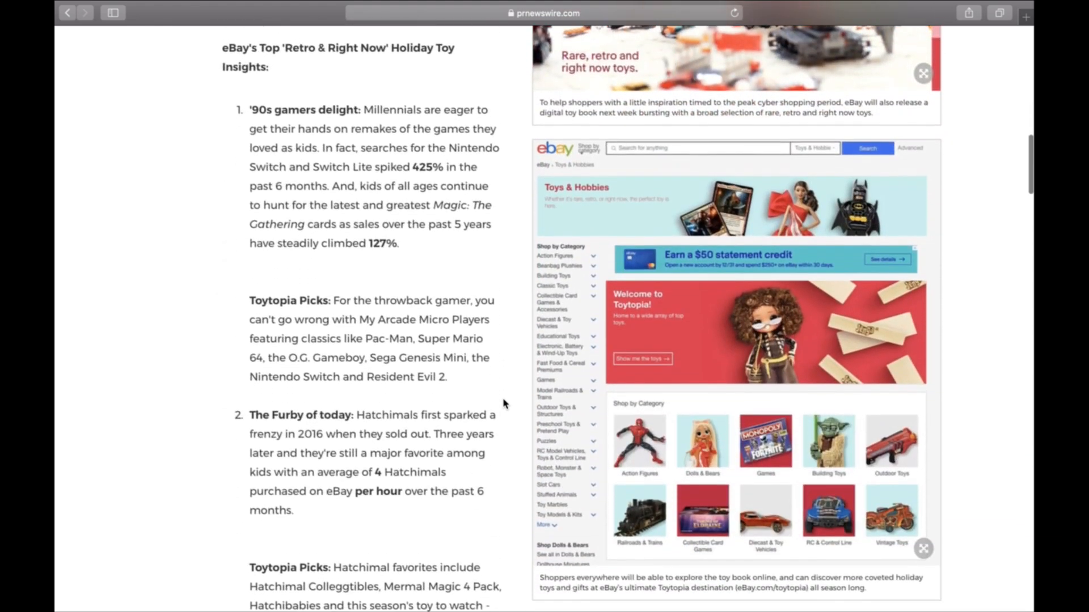
Read past Hatchimals and Central Perk to the Teddy Ruxpin and LEGO Star Wars insights
scroll("up", 3)
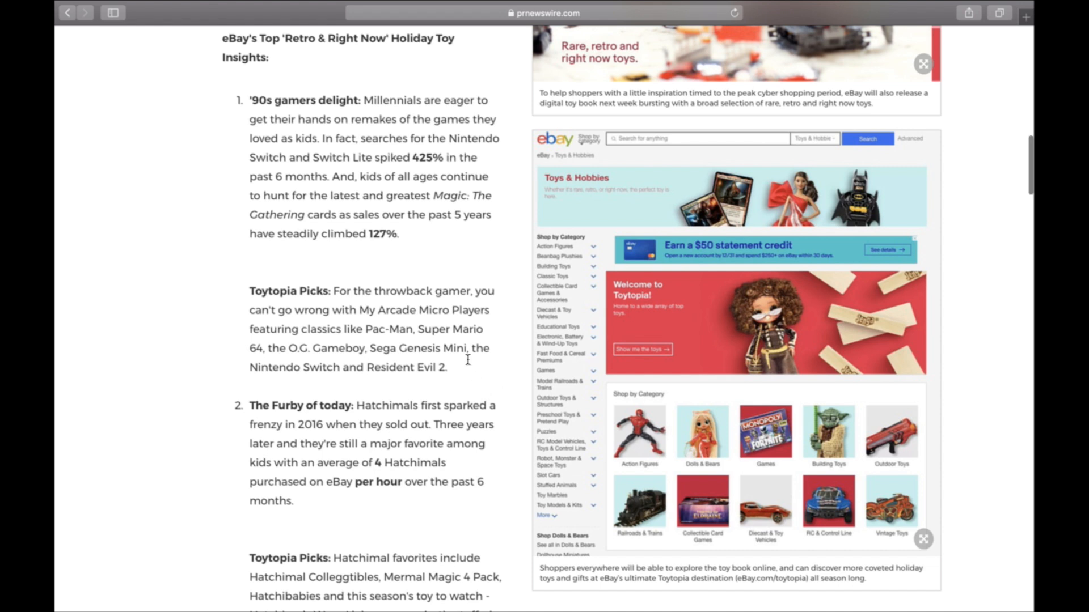
scroll("down", 3)
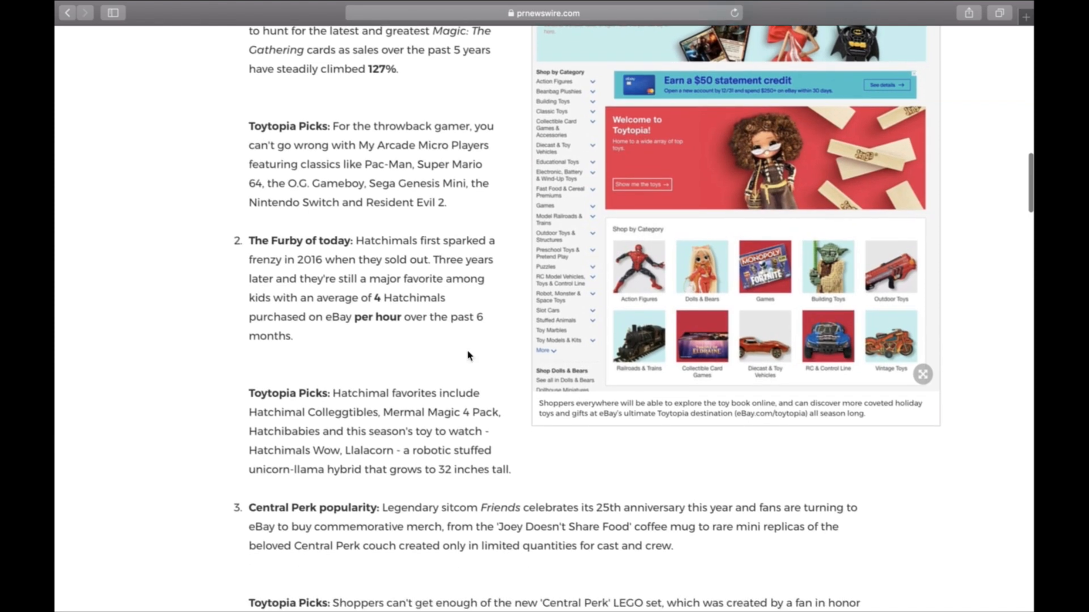
scroll("down", 3)
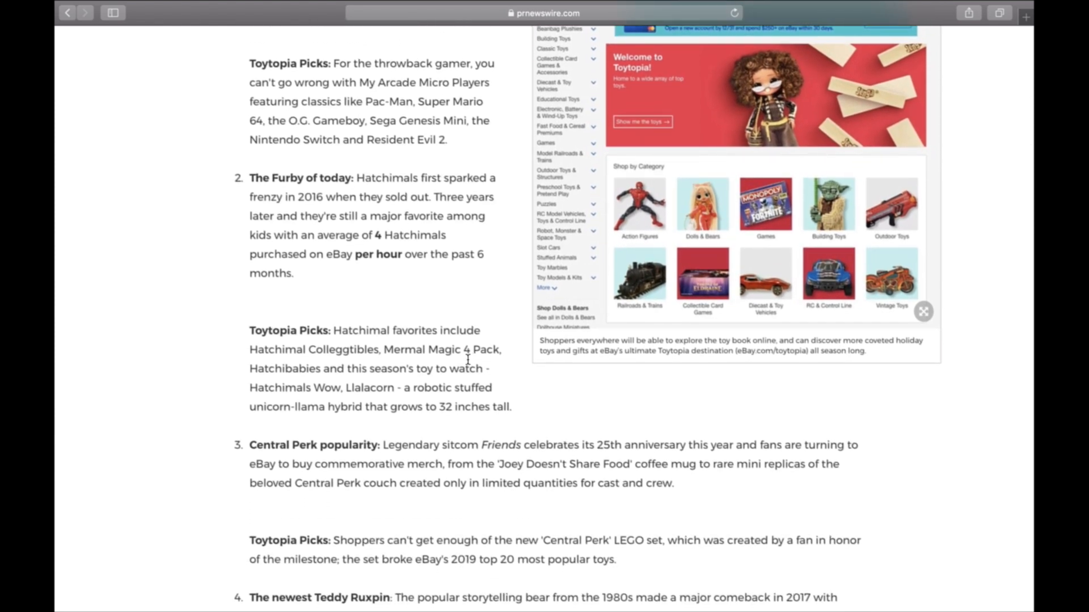
scroll("down", 3)
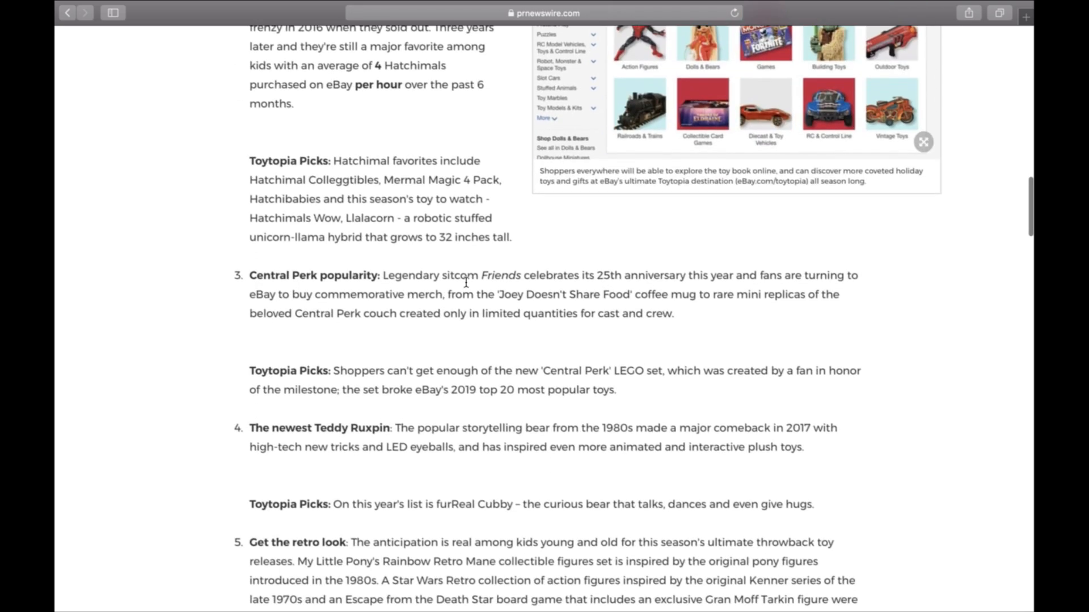
scroll("down", 3)
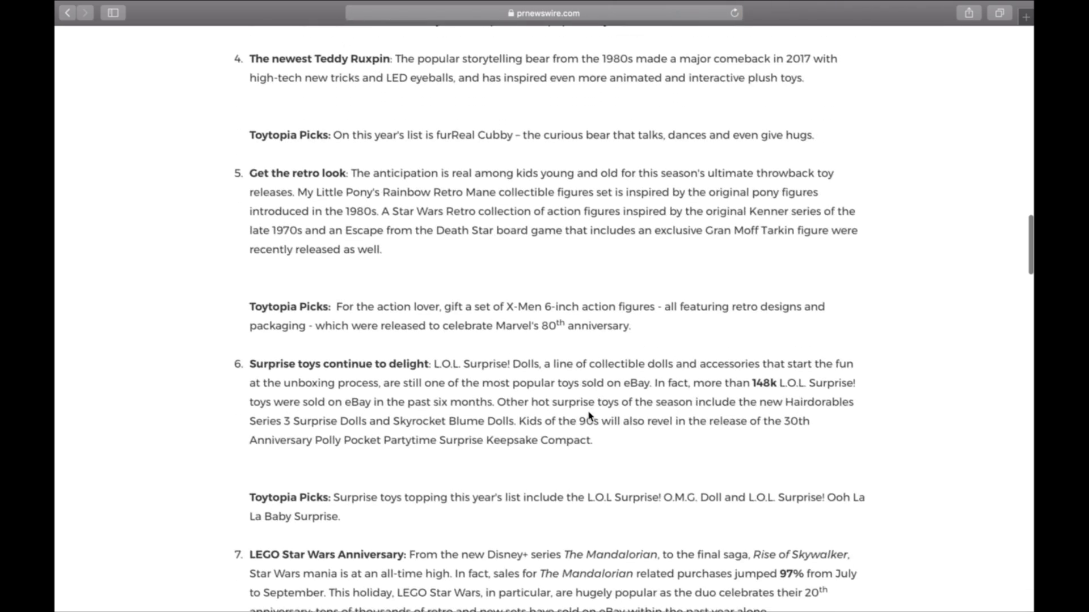
scroll("down", 3)
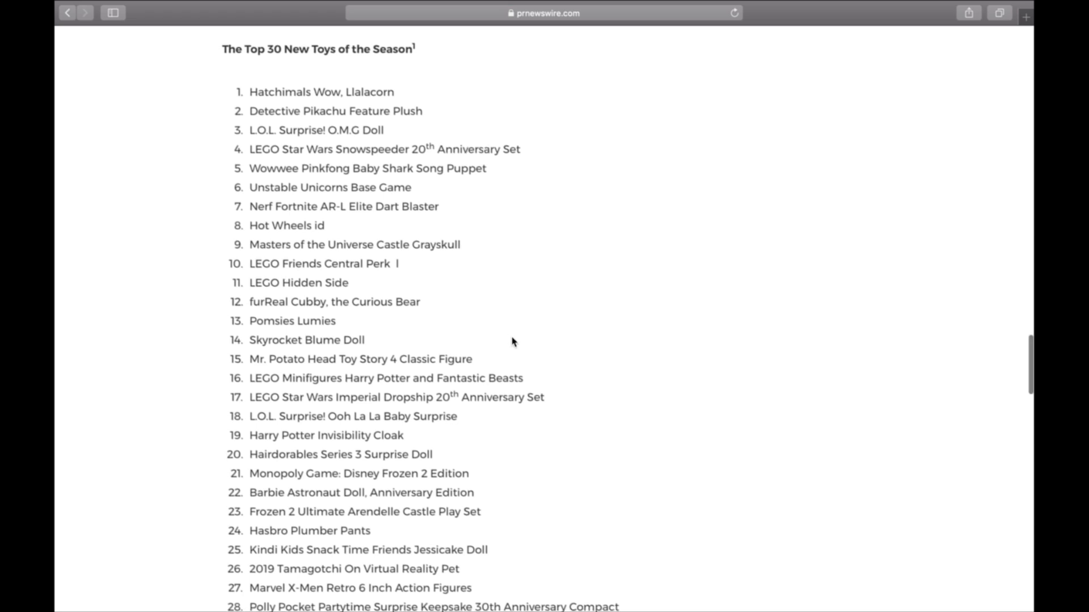
Scroll through the Top 30 New Toys of the Season to its final entry
scroll("up", 3)
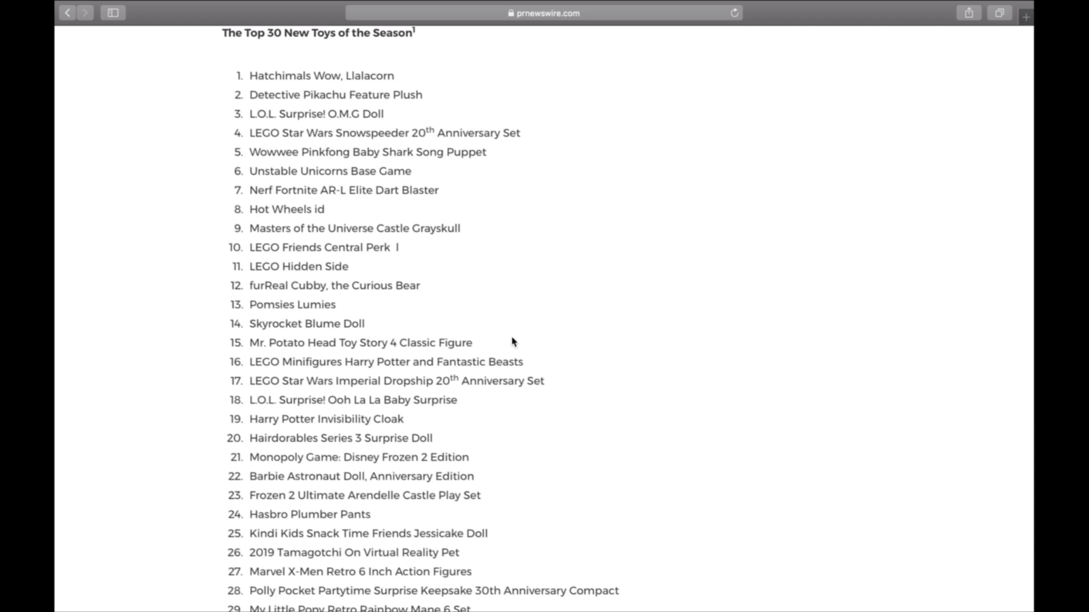
scroll("down", 3)
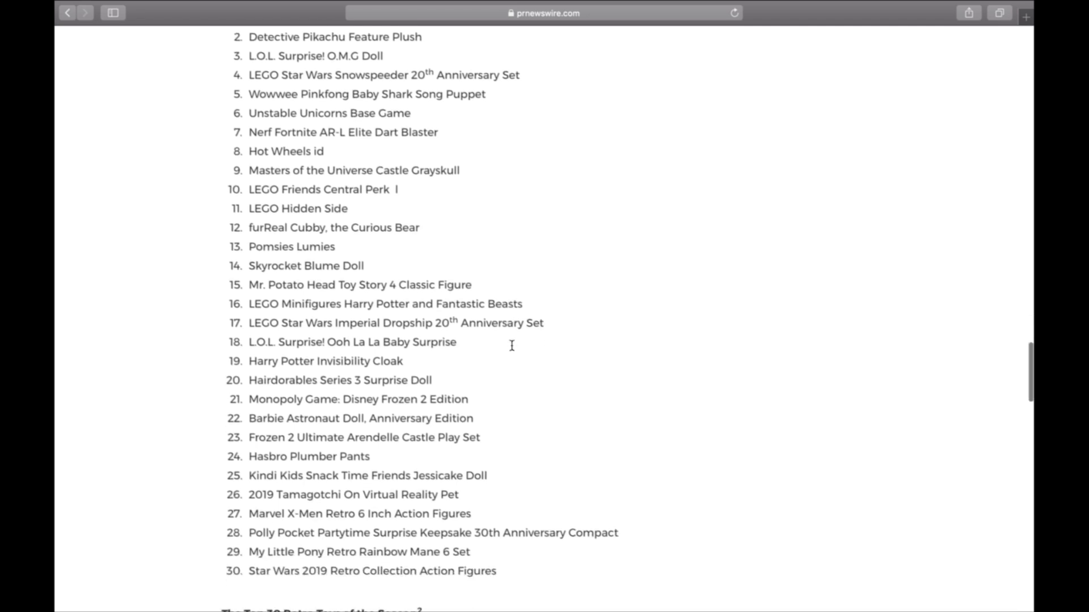
scroll("down", 3)
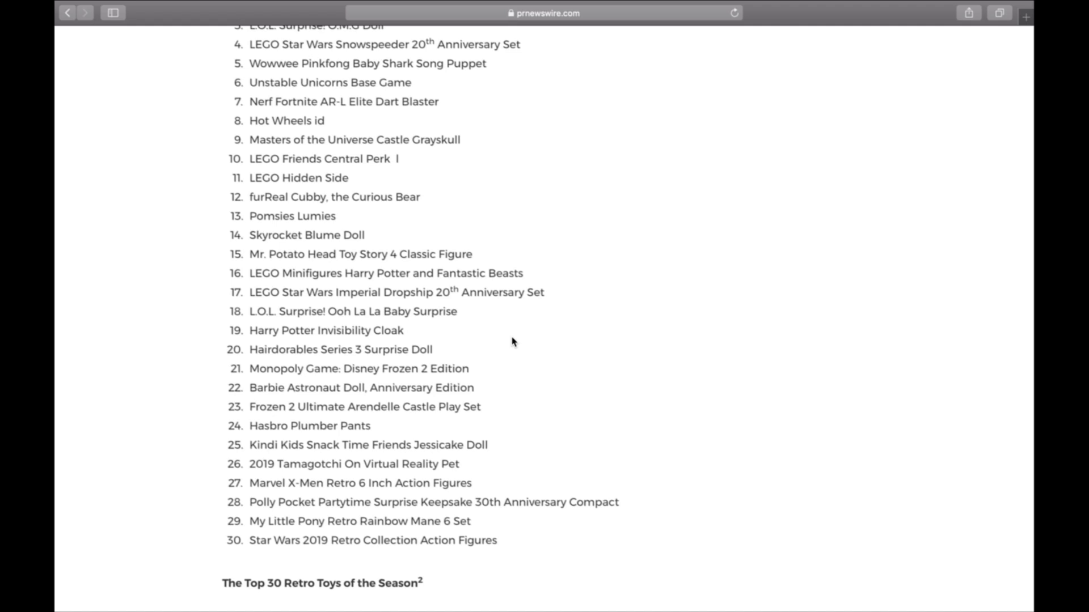
mouse_move(432, 239)
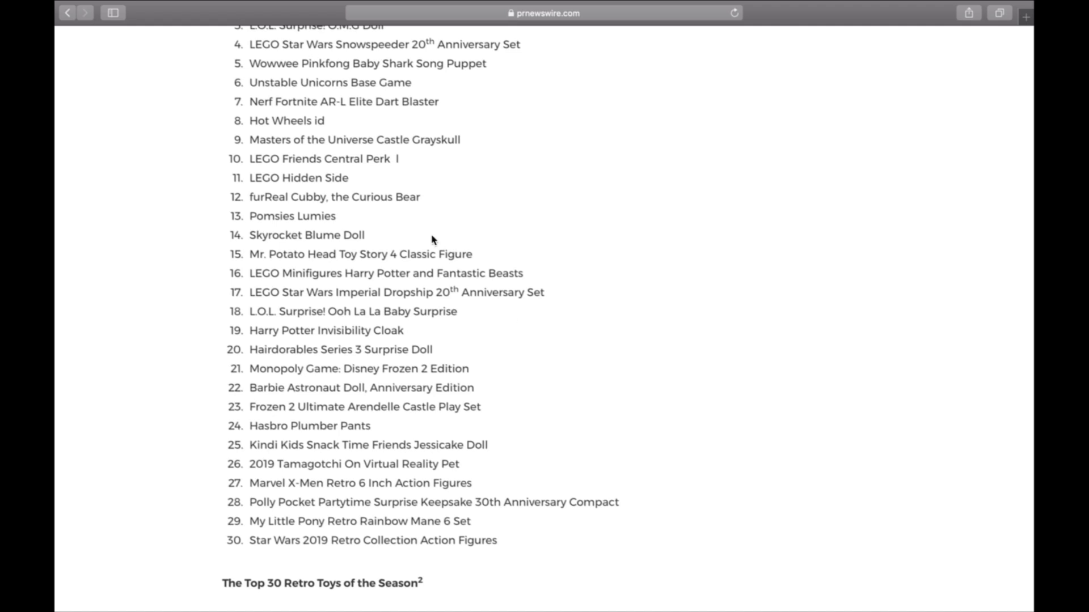
Scroll to the Top 30 Retro Toys list's first entries, Pokemon through American Girl Doll
scroll("down", 3)
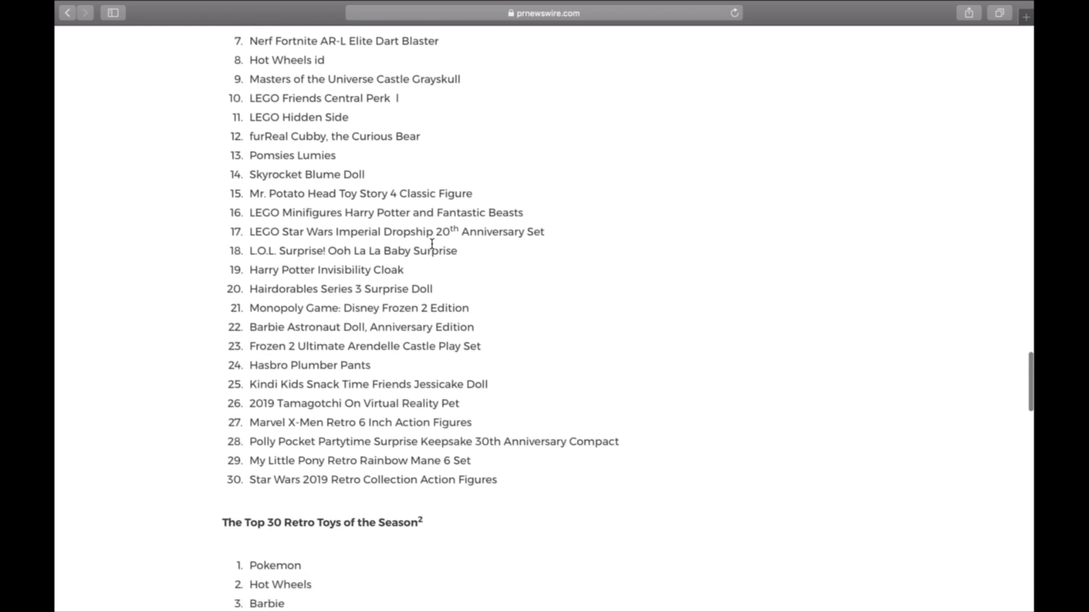
scroll("down", 3)
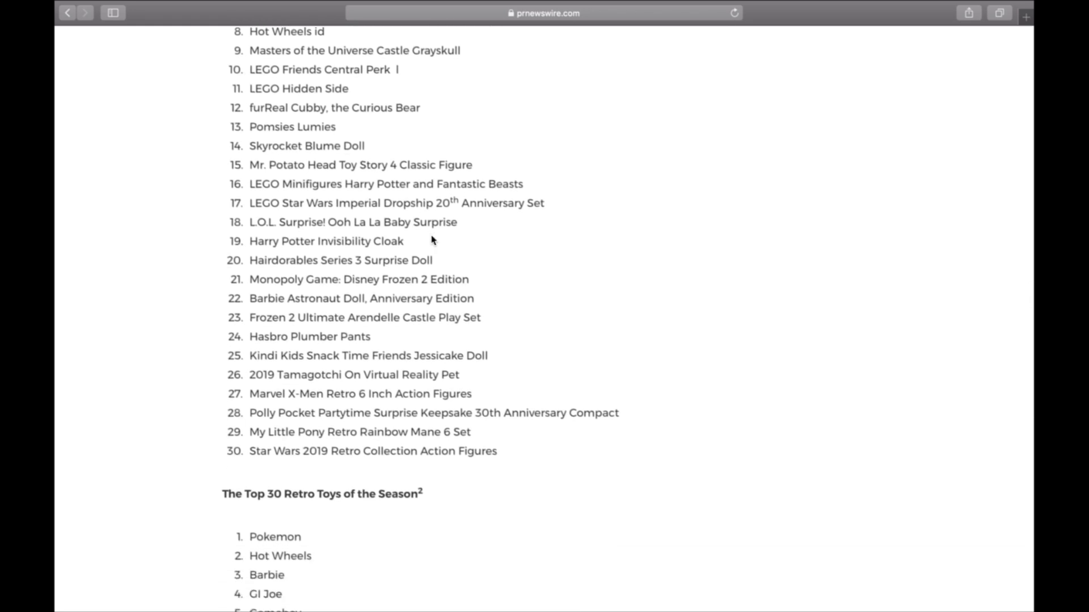
scroll("down", 3)
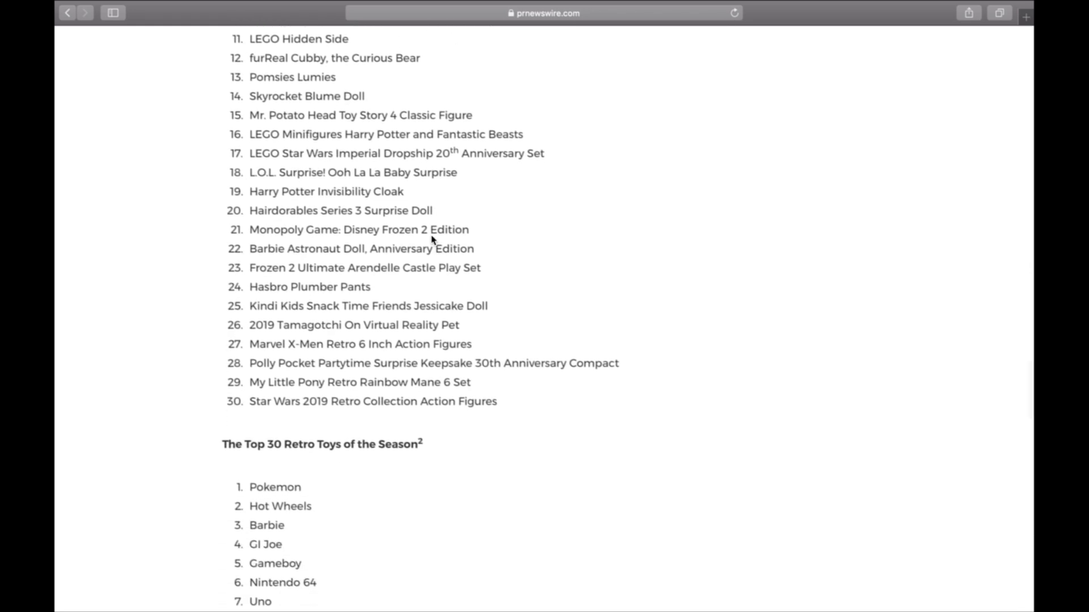
scroll("down", 3)
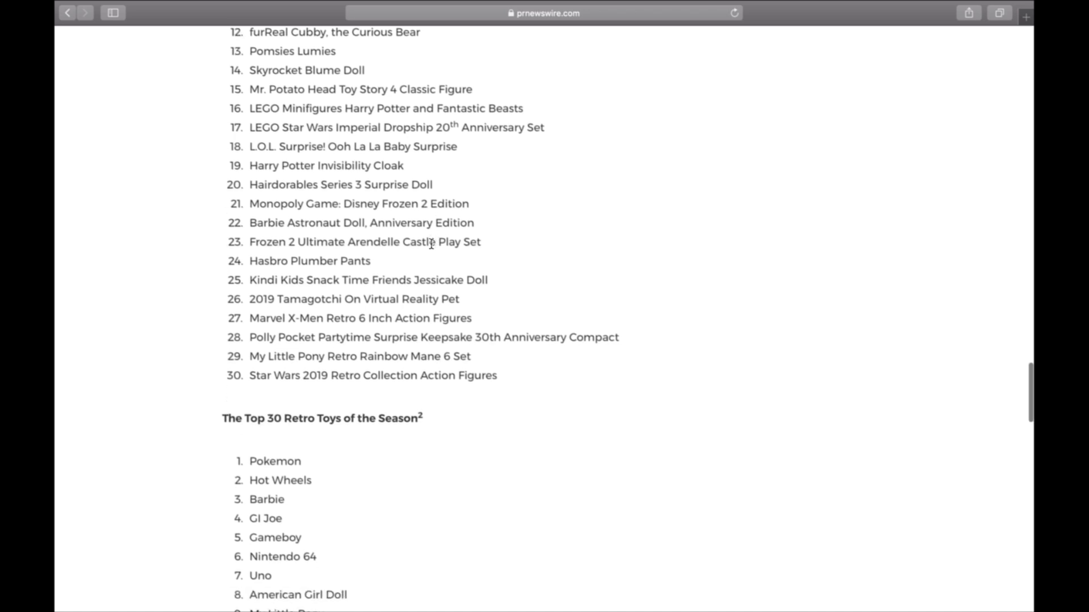
scroll("down", 3)
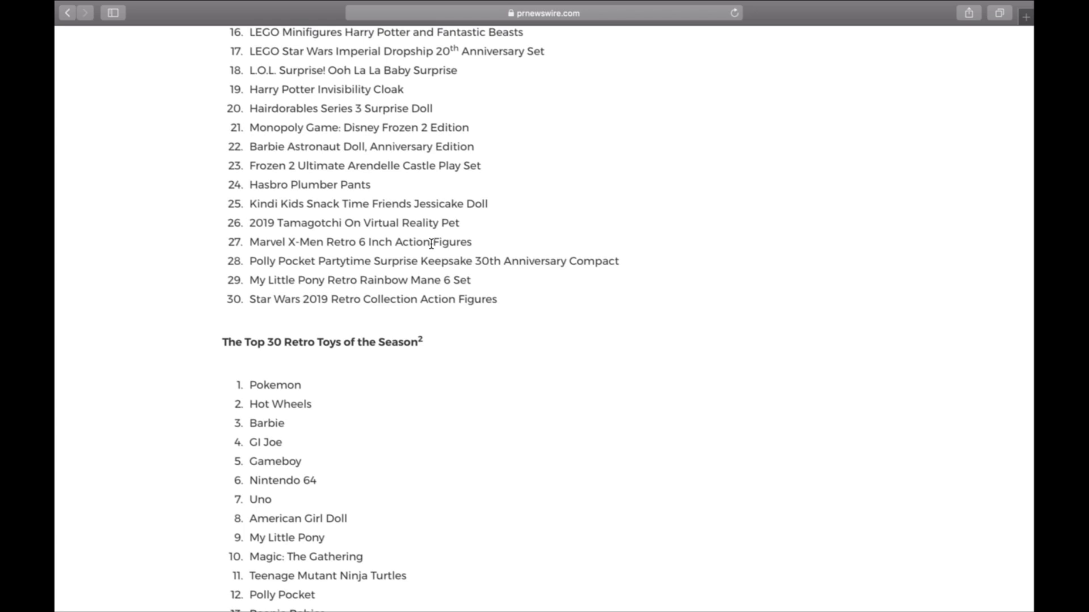
scroll("up", 3)
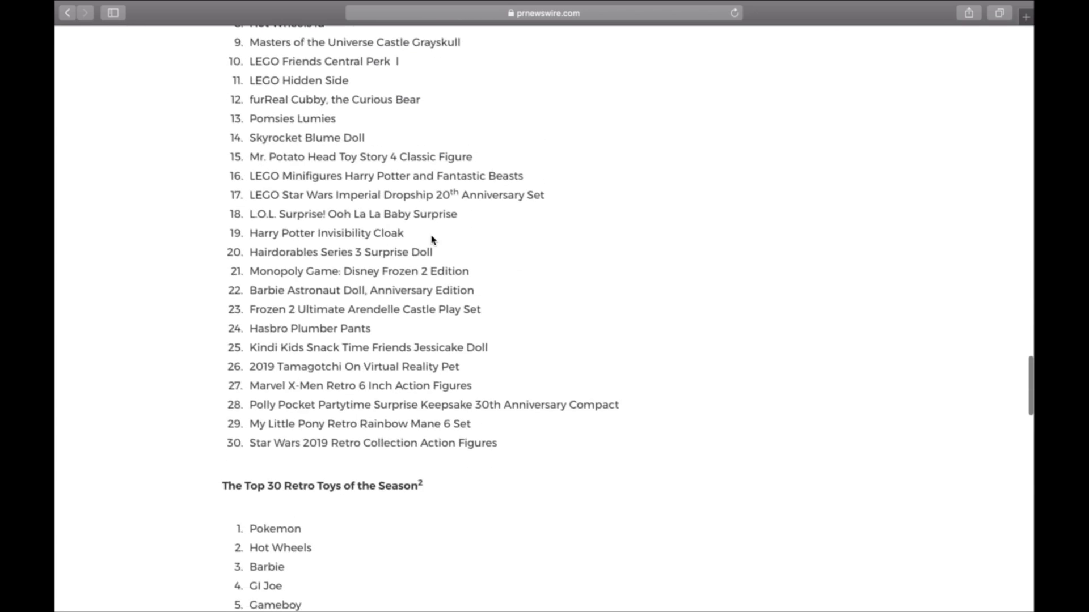
scroll("down", 3)
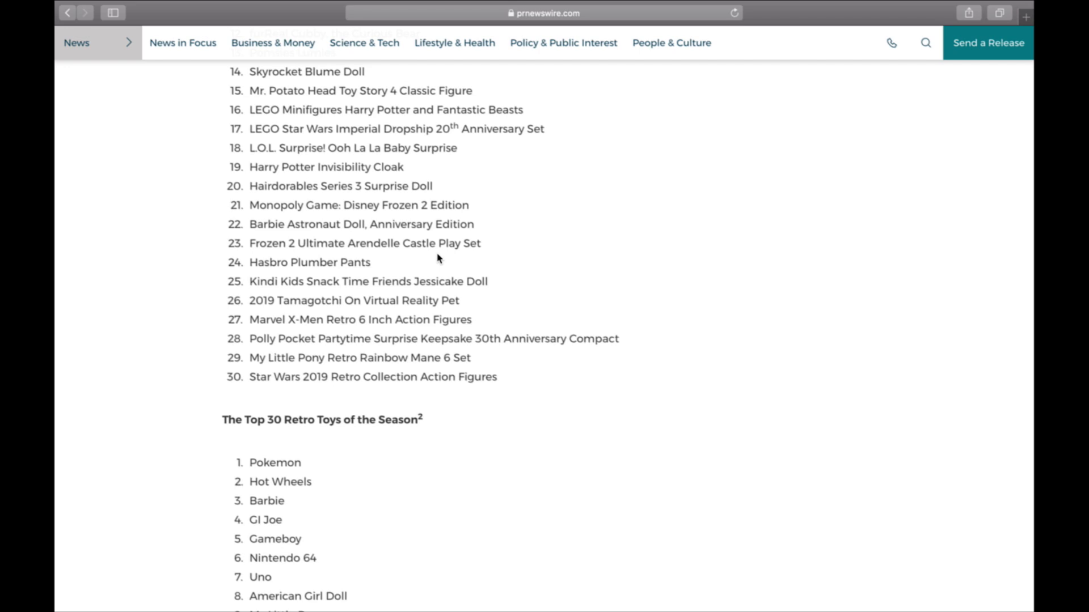
Read the retro toys list through Teddy Ruxpin and its footnotes, nudging back up slightly
scroll("down", 3)
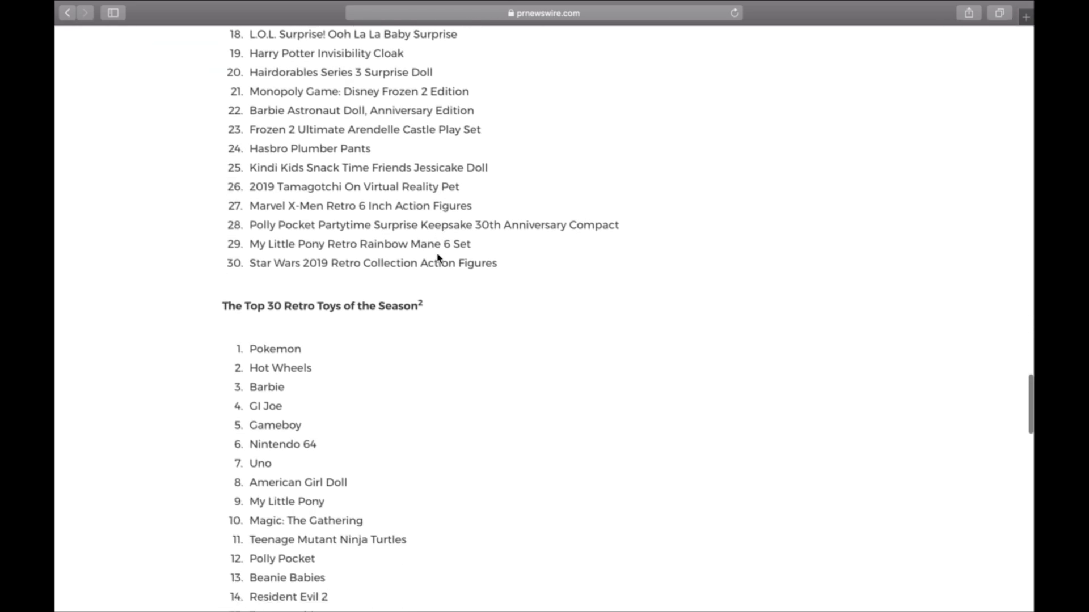
scroll("down", 3)
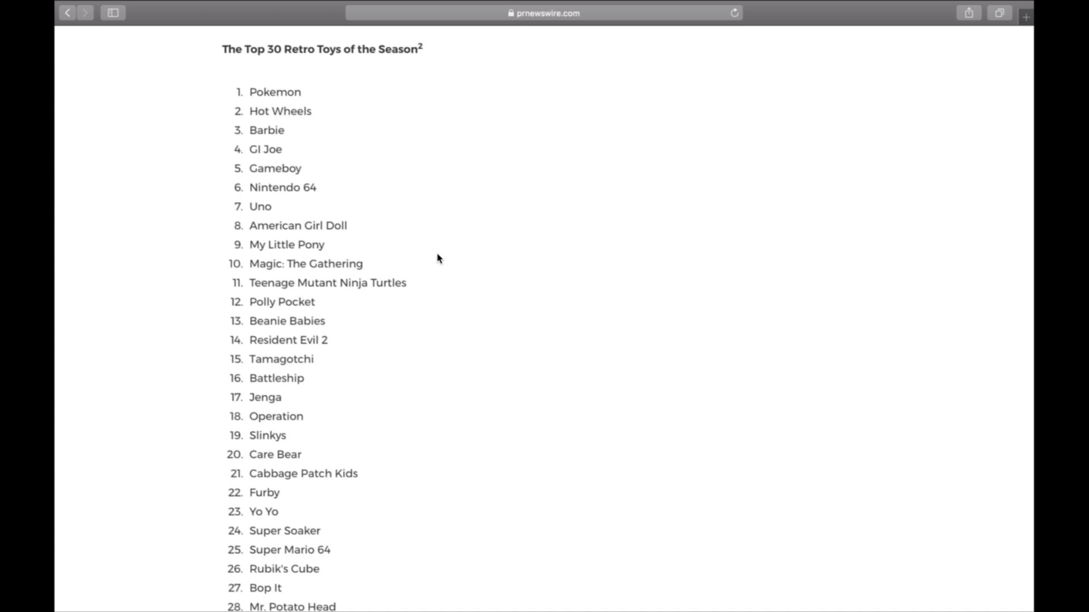
scroll("down", 3)
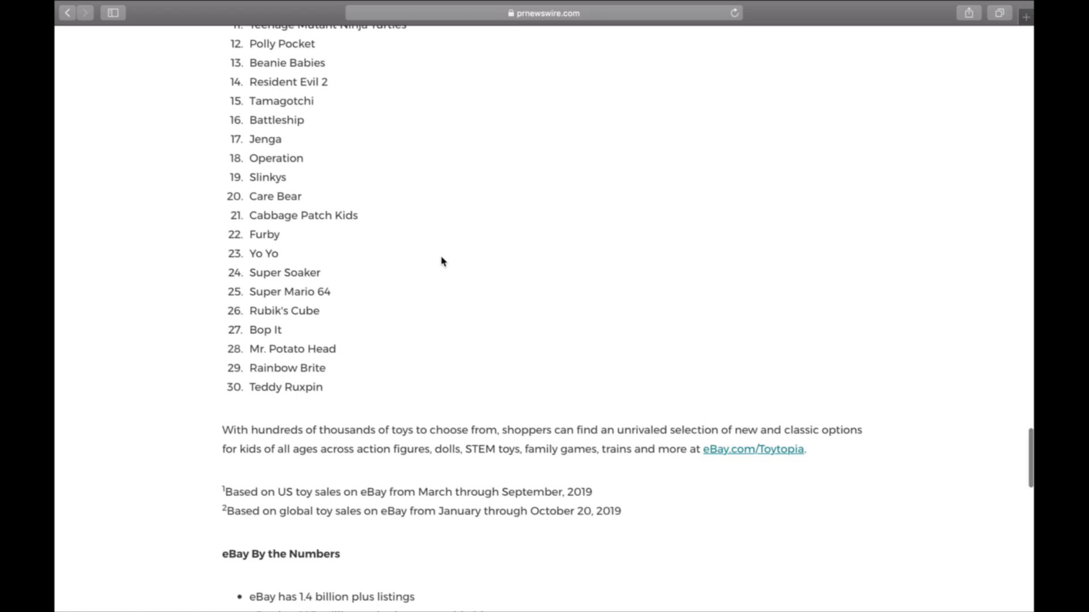
scroll("down", 3)
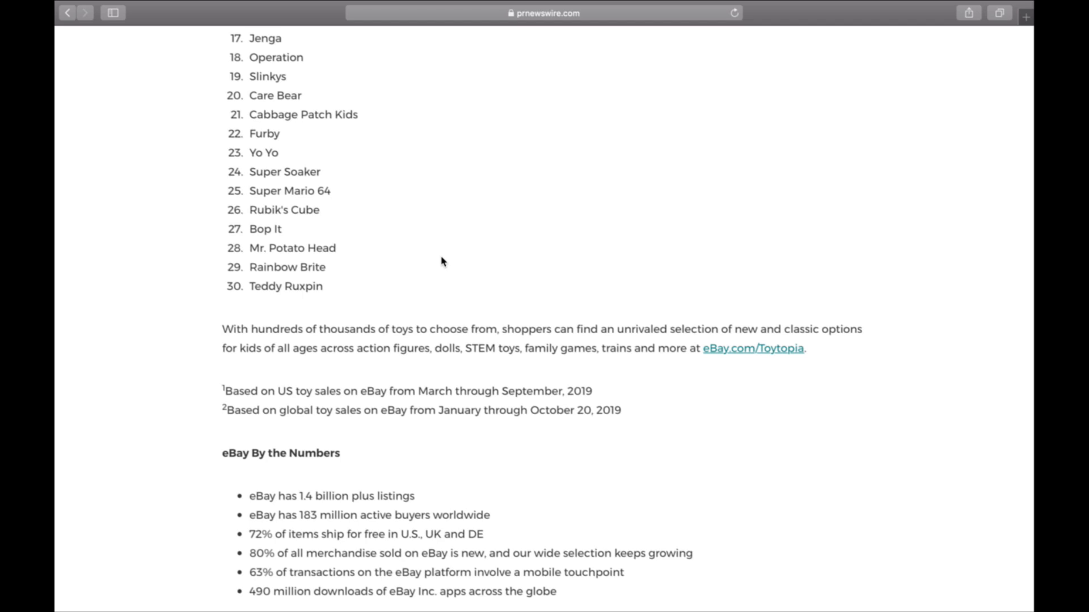
scroll("down", 3)
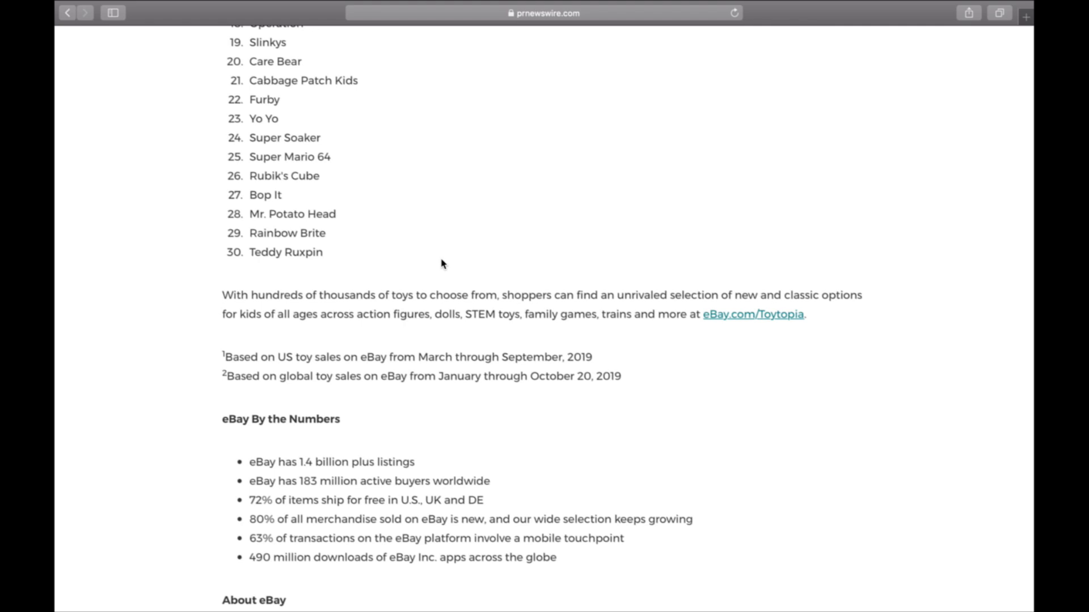
scroll("down", 3)
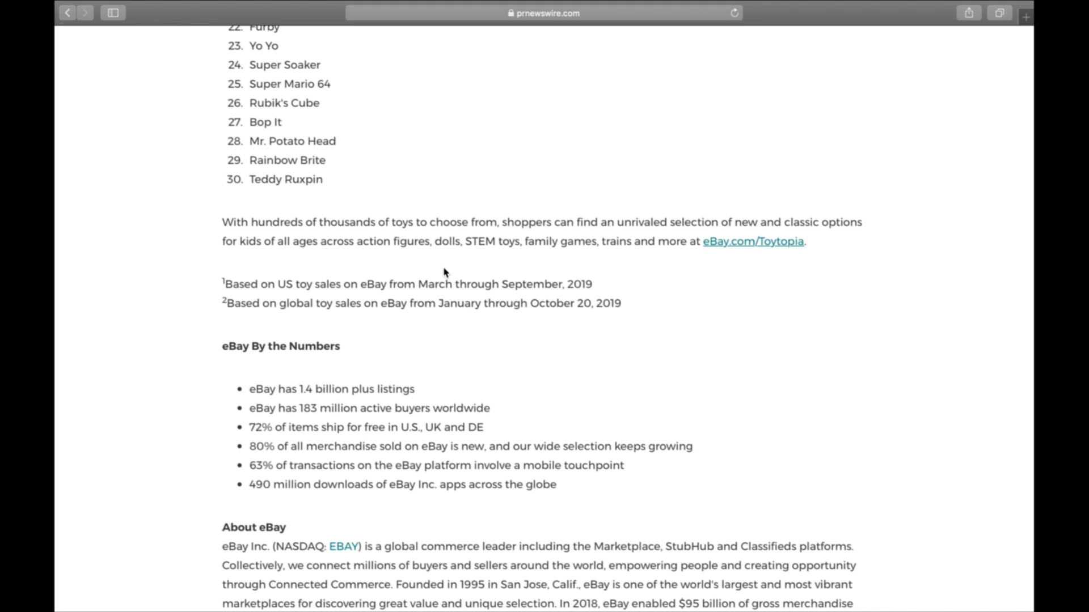
scroll("down", 3)
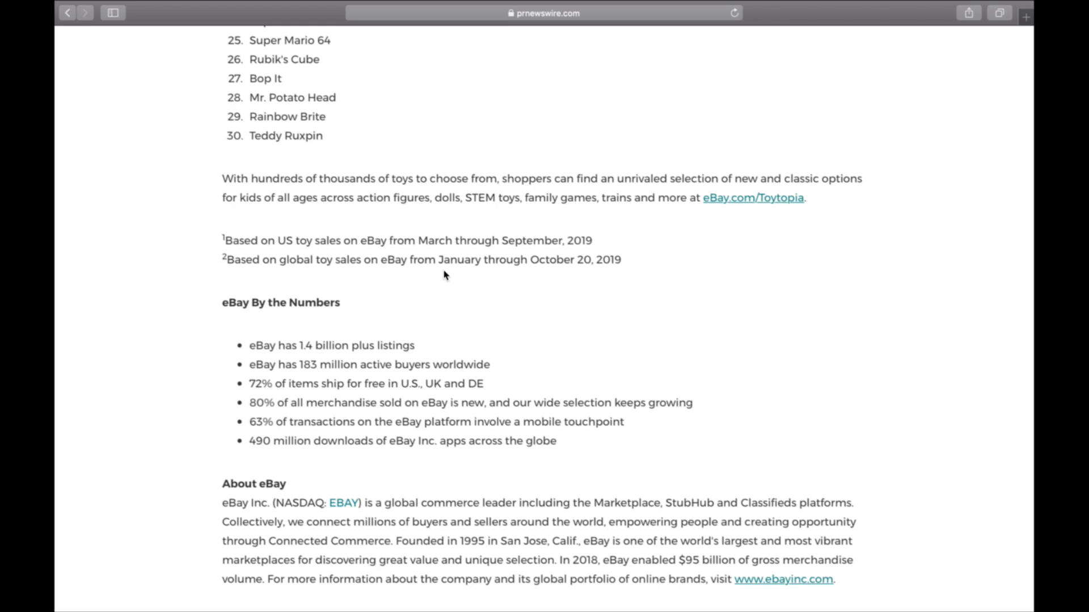
scroll("up", 3)
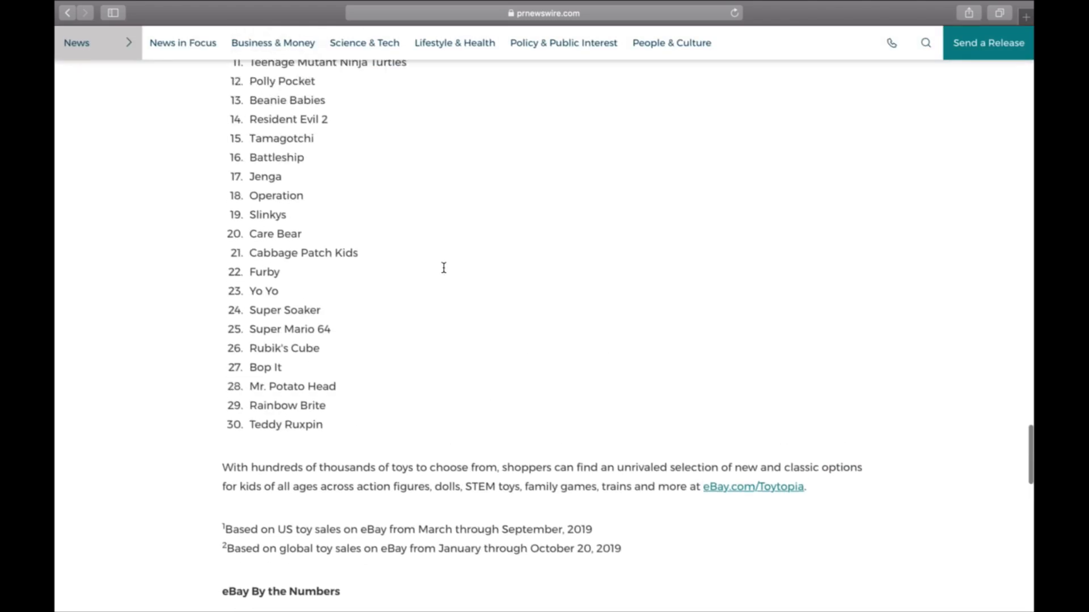
Scroll to the eBay By the Numbers stats, About eBay and Related Links
scroll("down", 3)
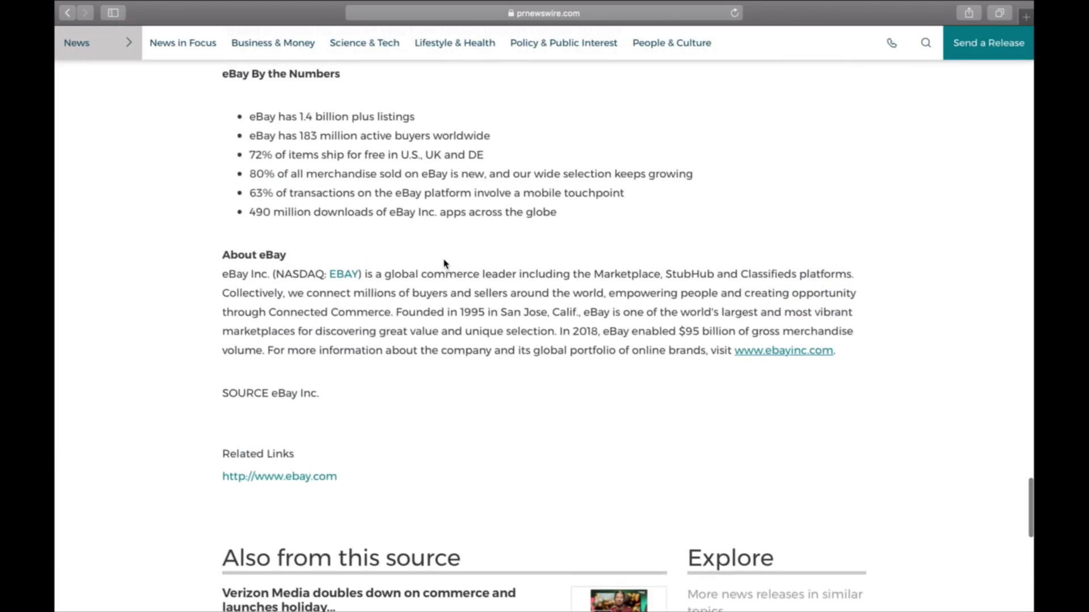
scroll("up", 3)
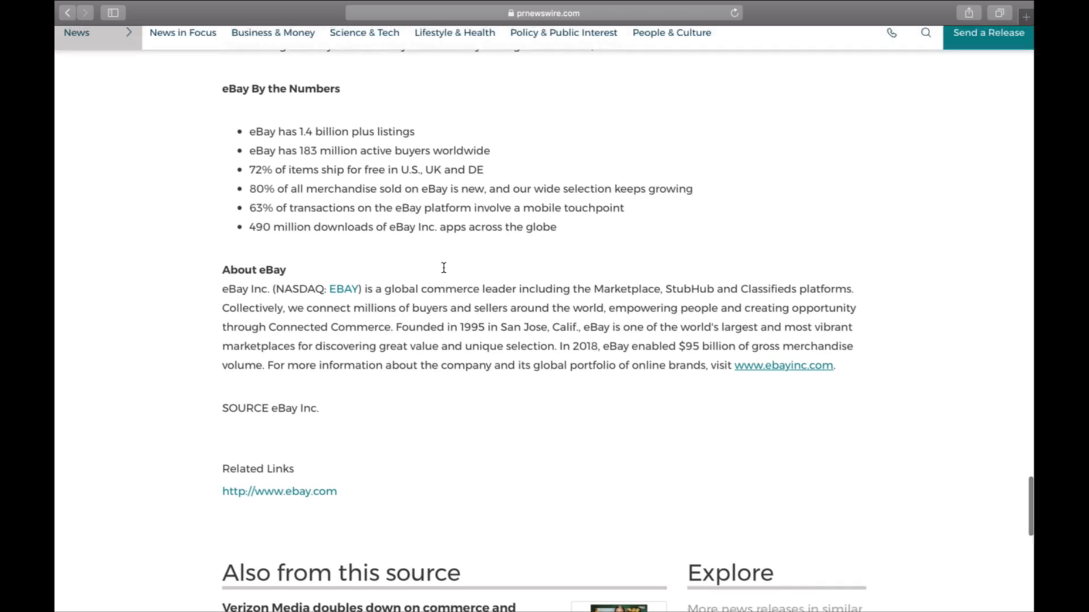
Jump back to the article top, then down to the retro-revival quote and Toytopia photo
scroll("up", 3)
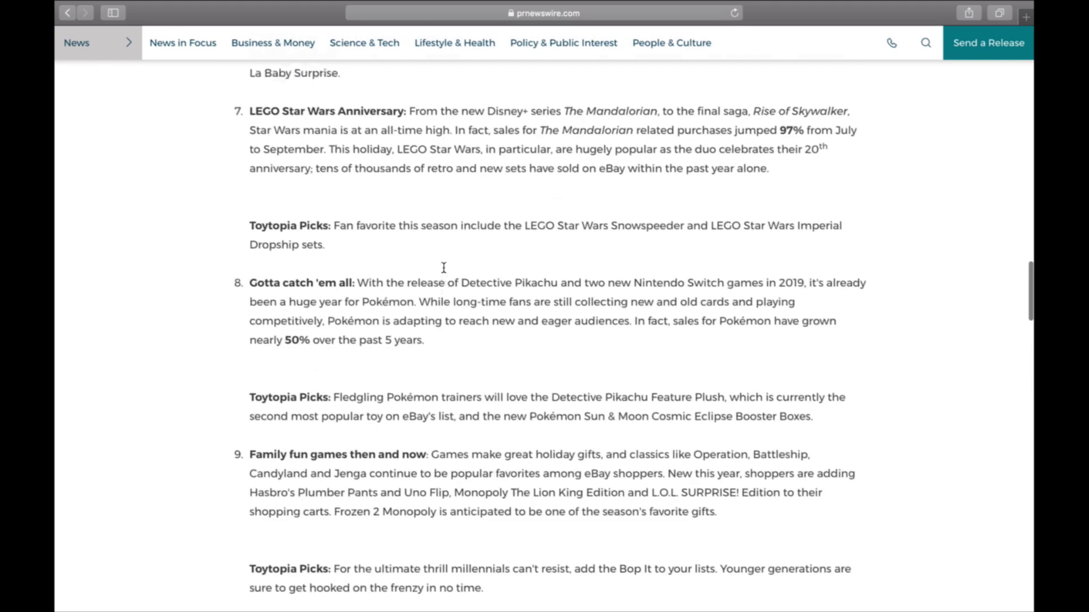
scroll("up", 3)
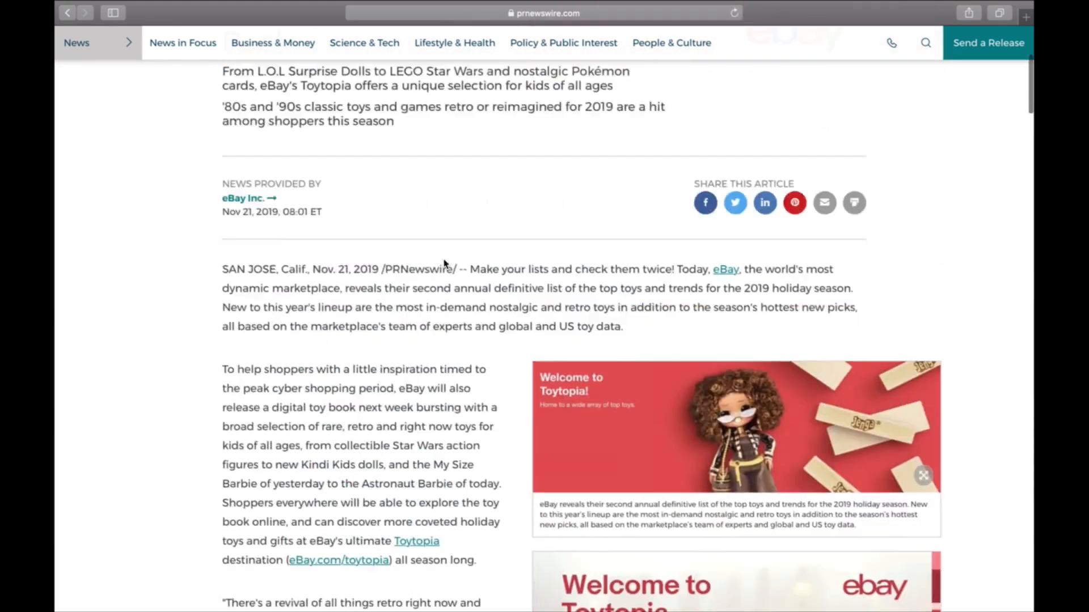
scroll("up", 3)
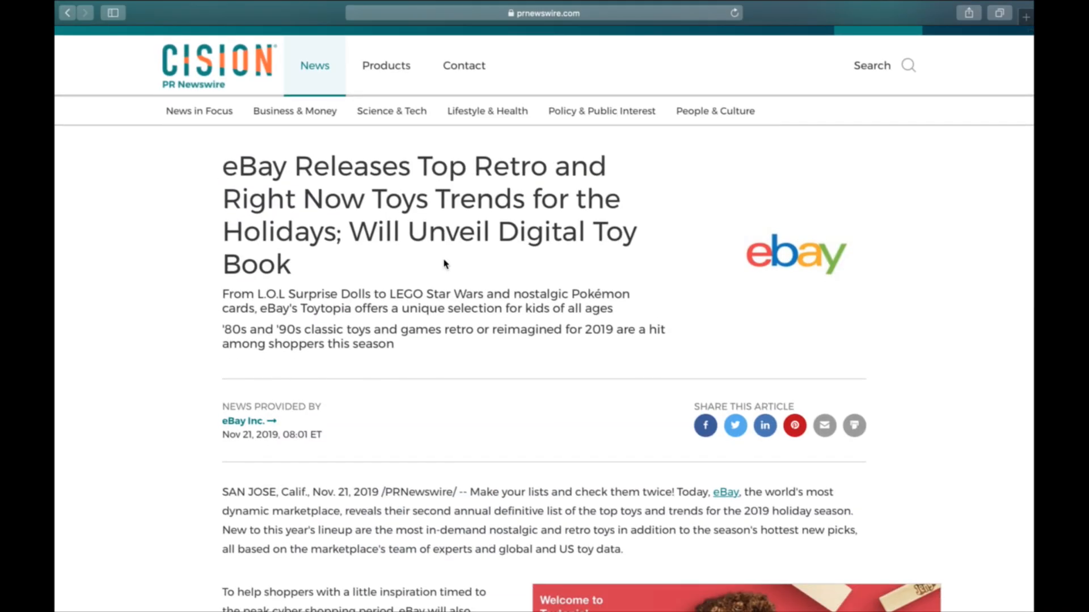
scroll("down", 3)
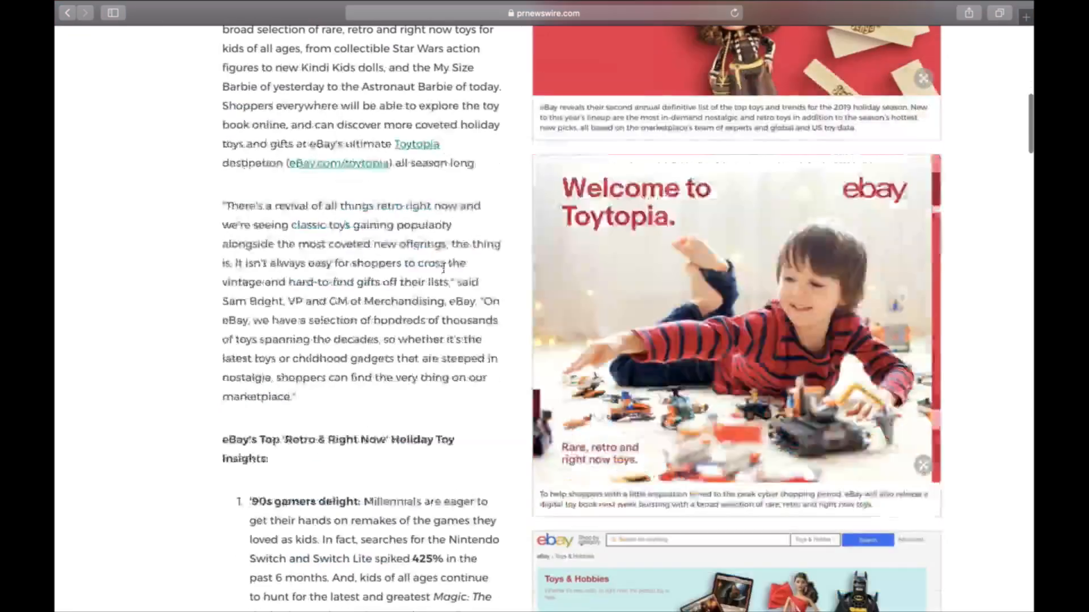
Scroll through the Right Now toys into the retro list from Nintendo 64
scroll("down", 3)
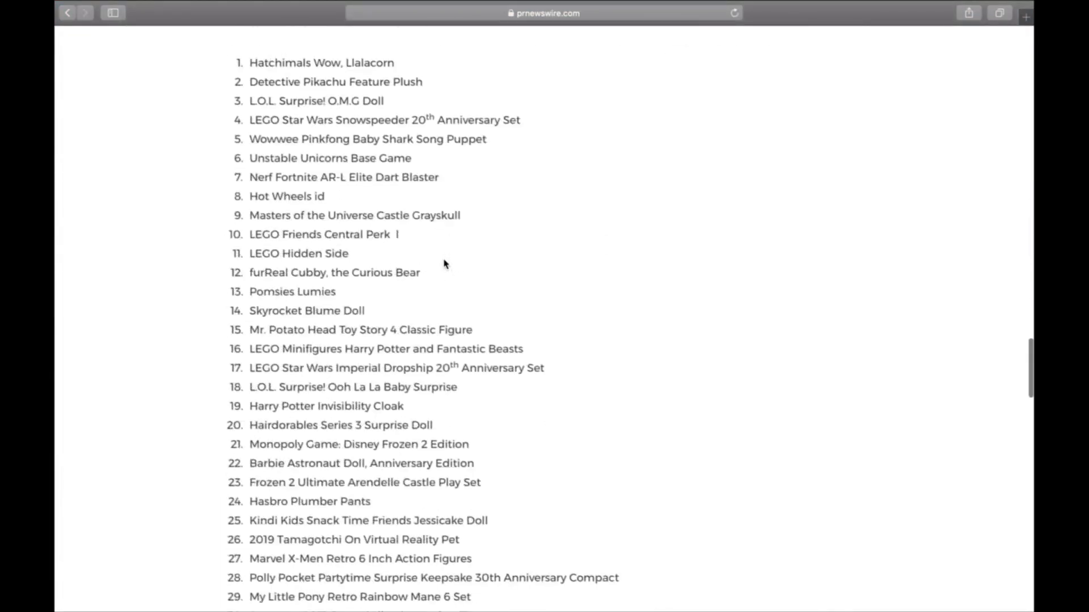
scroll("down", 3)
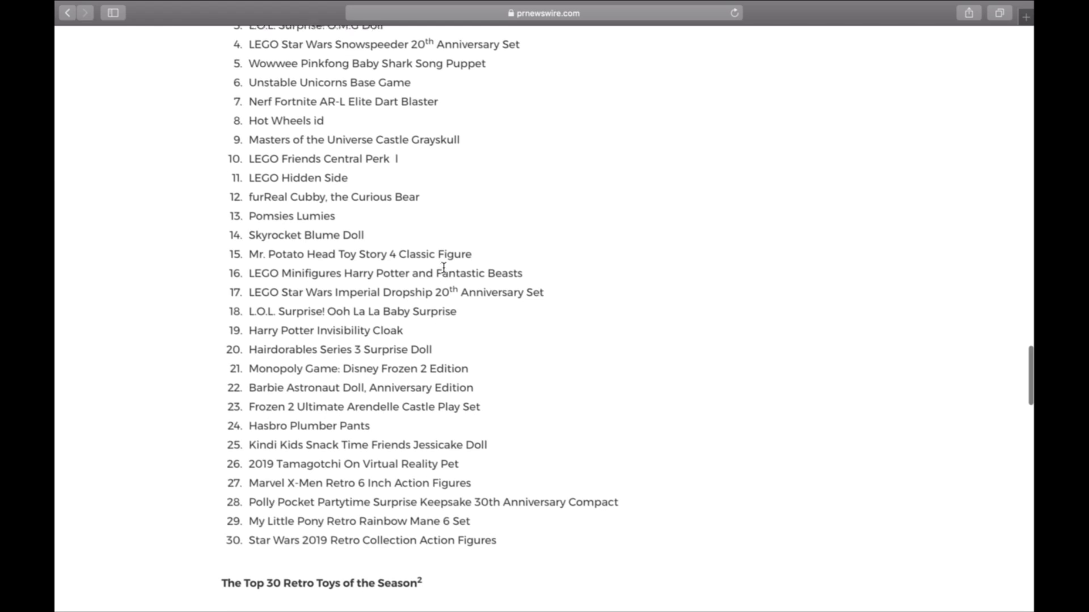
scroll("up", 3)
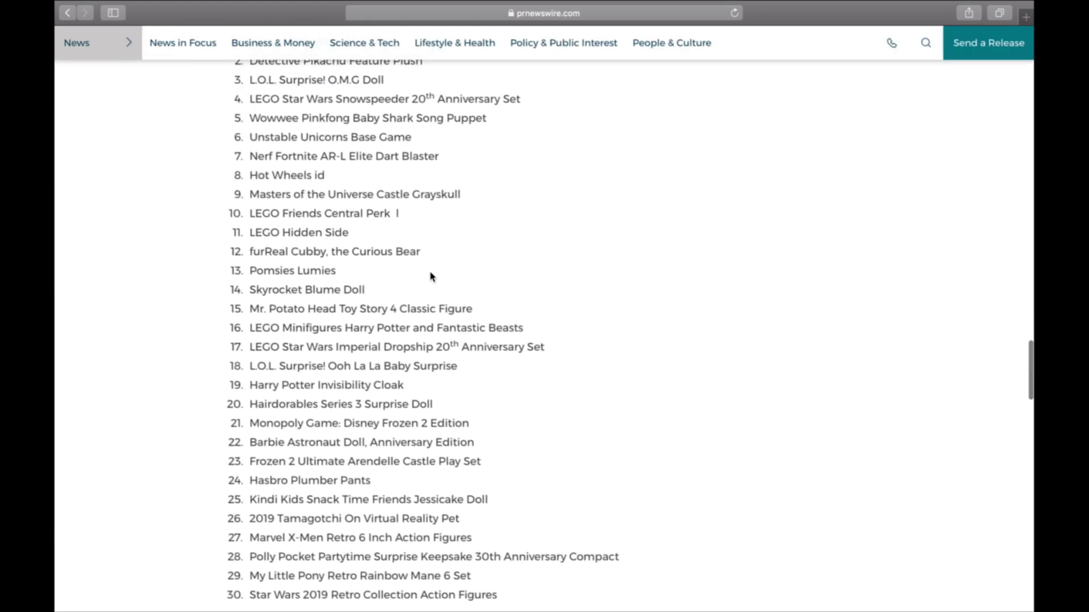
scroll("down", 3)
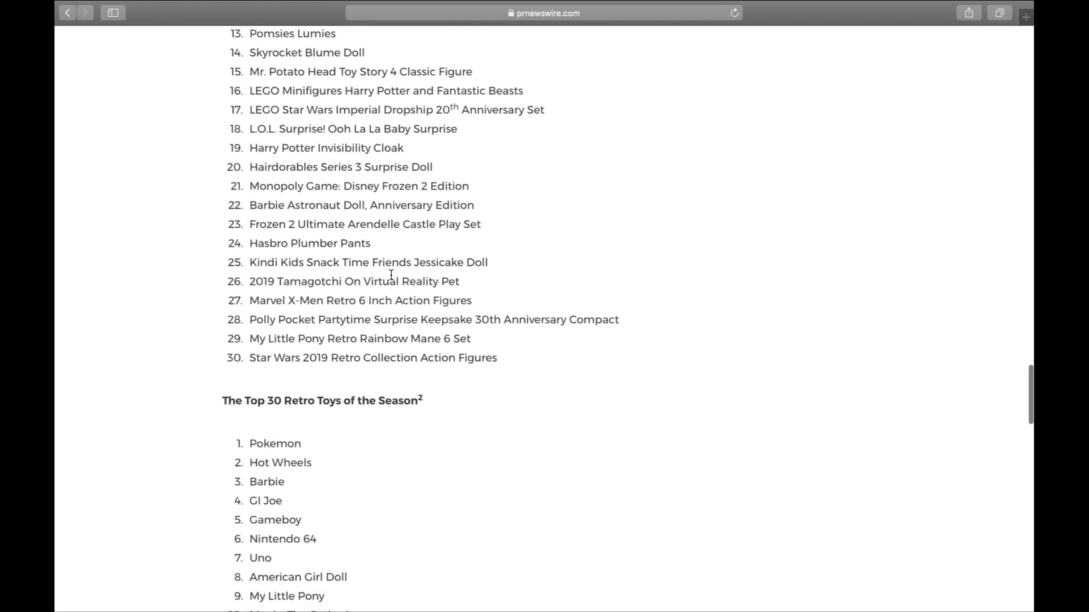
scroll("down", 3)
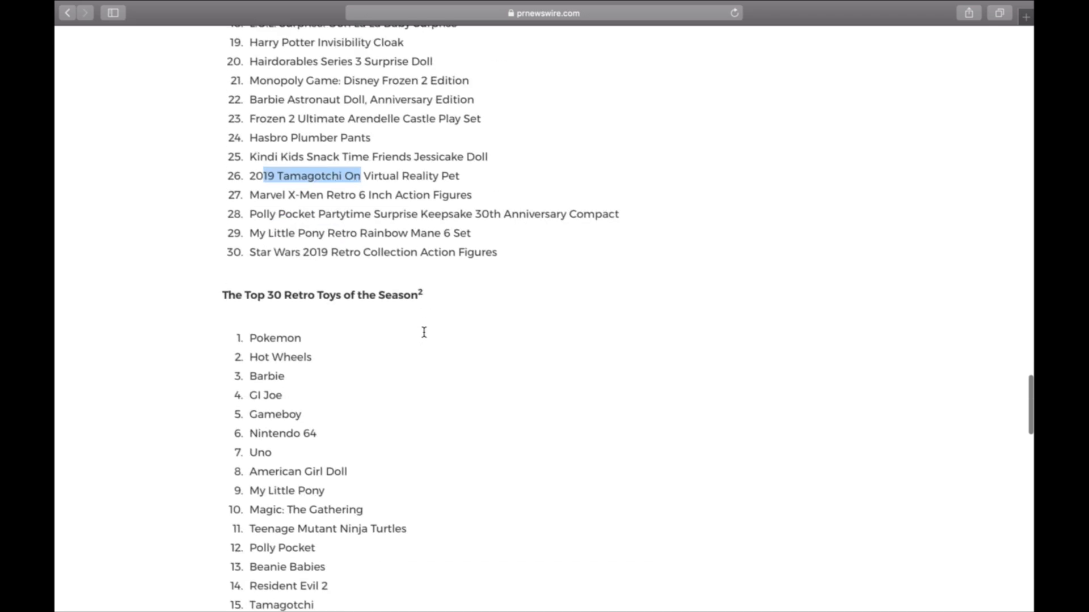
scroll("down", 3)
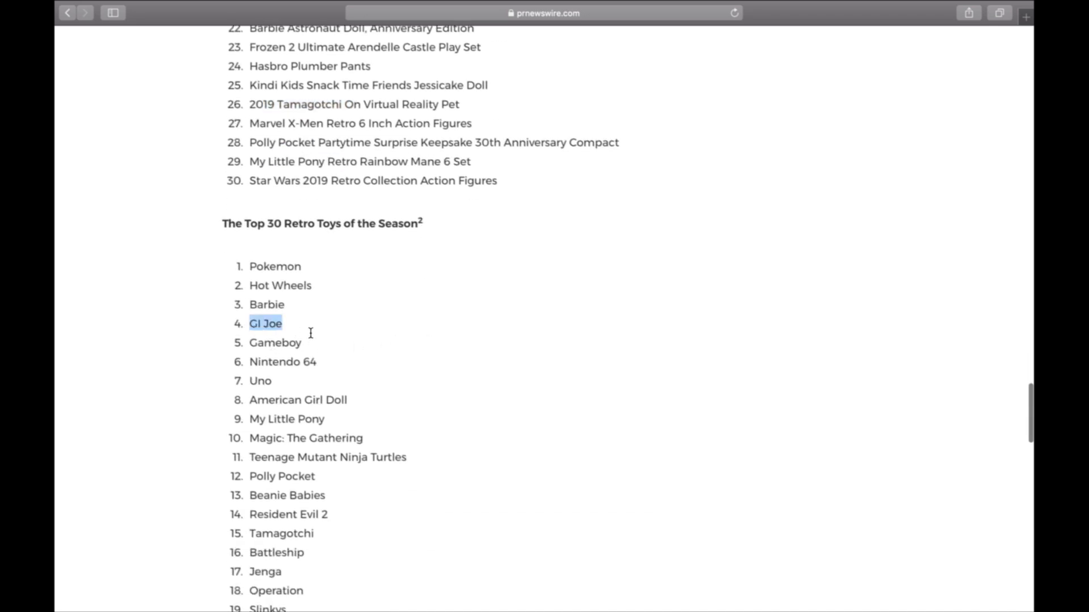
scroll("down", 3)
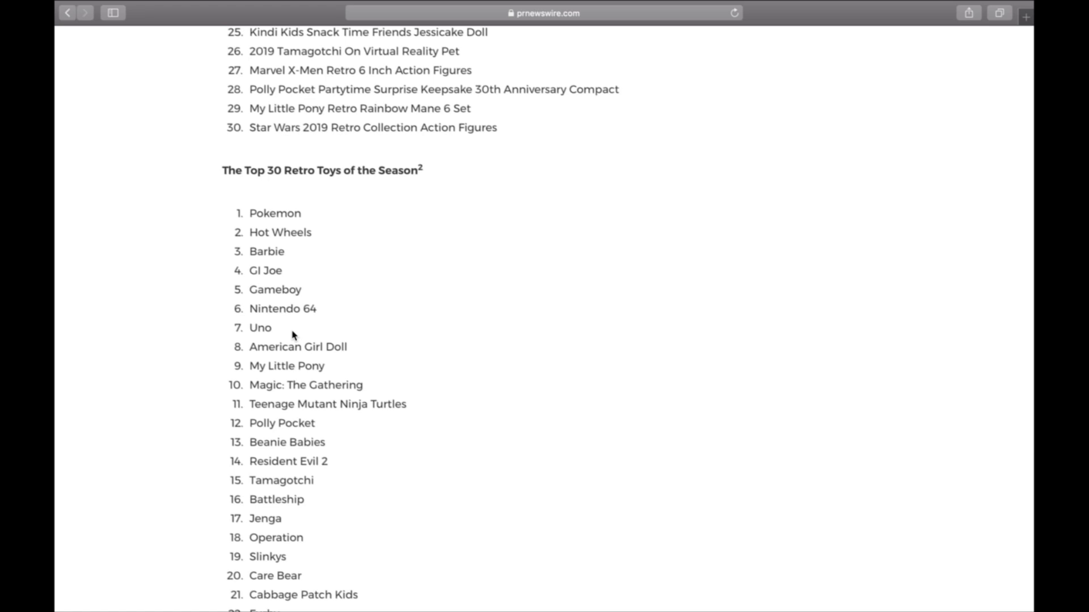
scroll("down", 3)
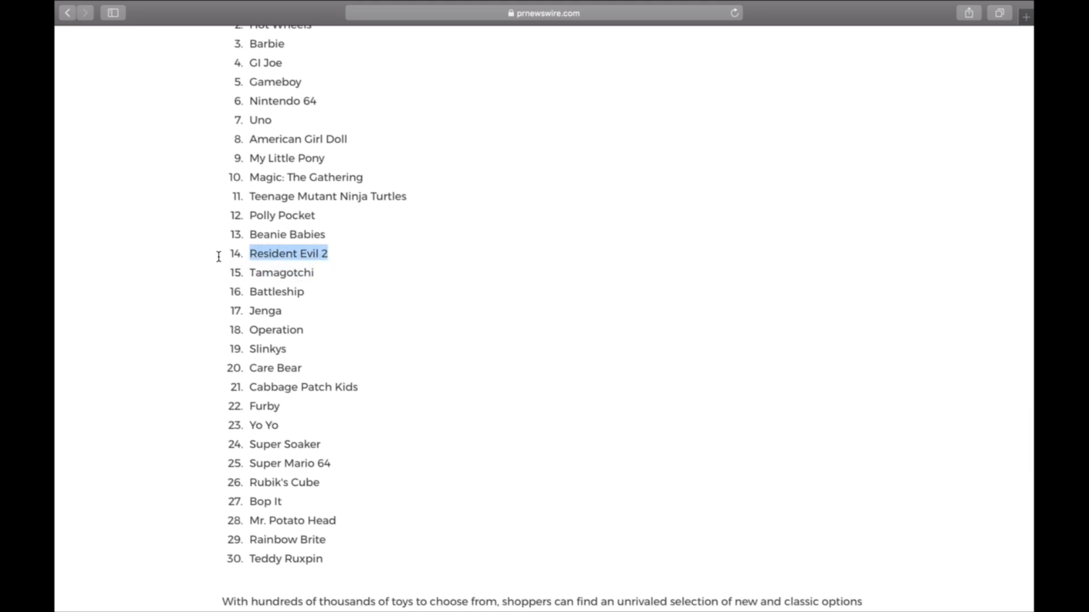
scroll("down", 3)
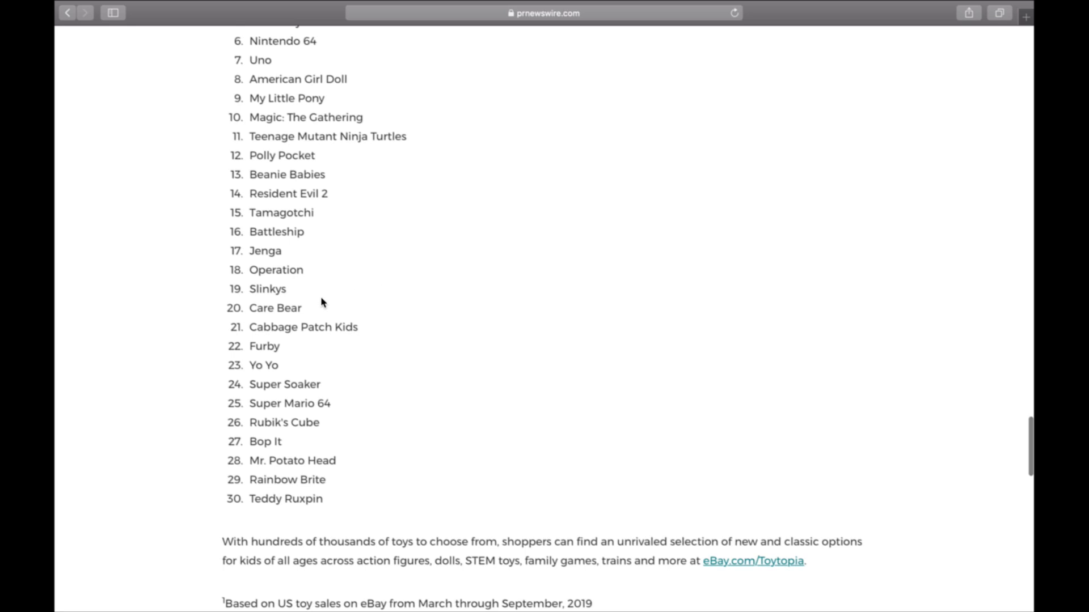
Highlight a couple of retro toy names, including Rubik's Cube, then clear the selection
double_click(263, 365)
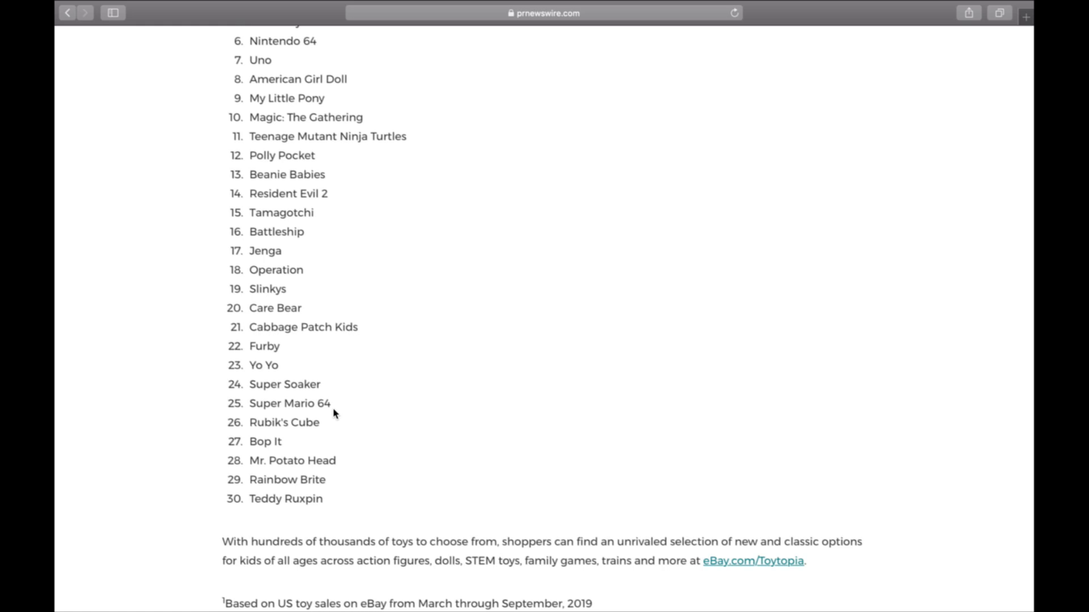
double_click(284, 422)
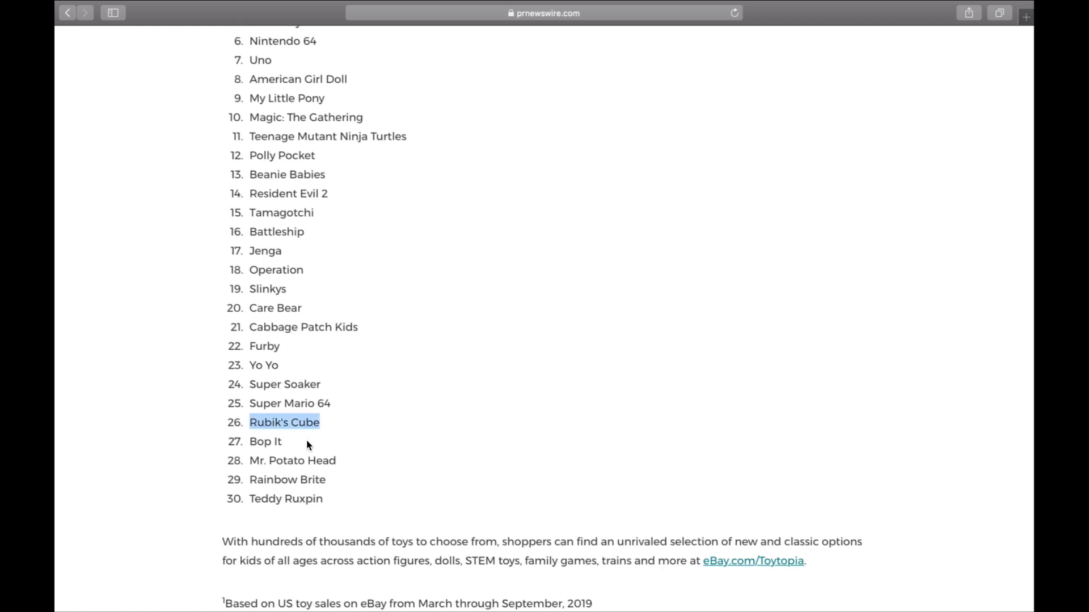
mouse_move(331, 448)
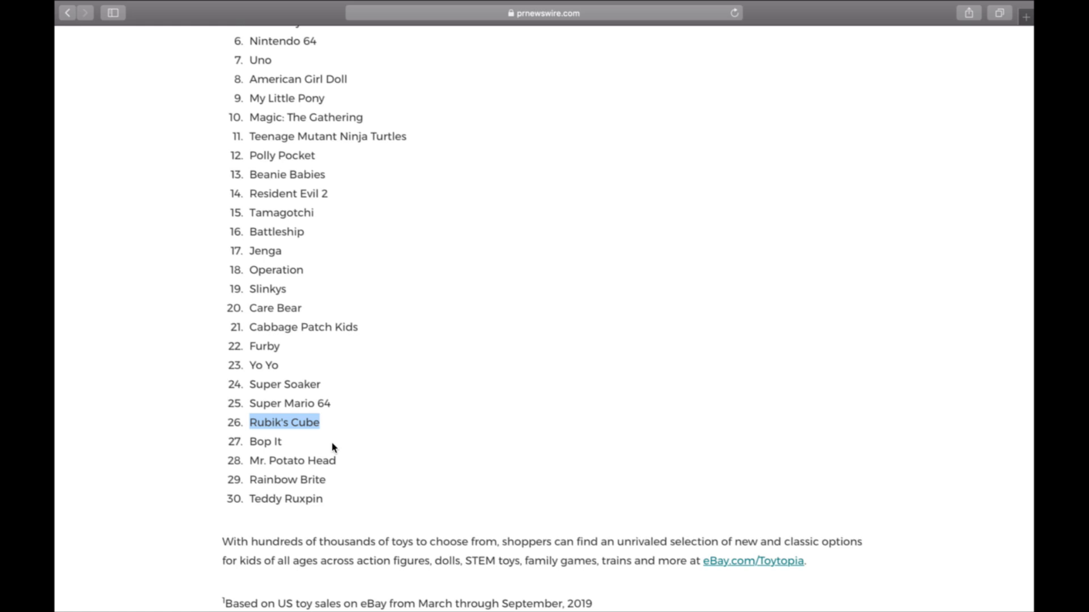
left_click(341, 479)
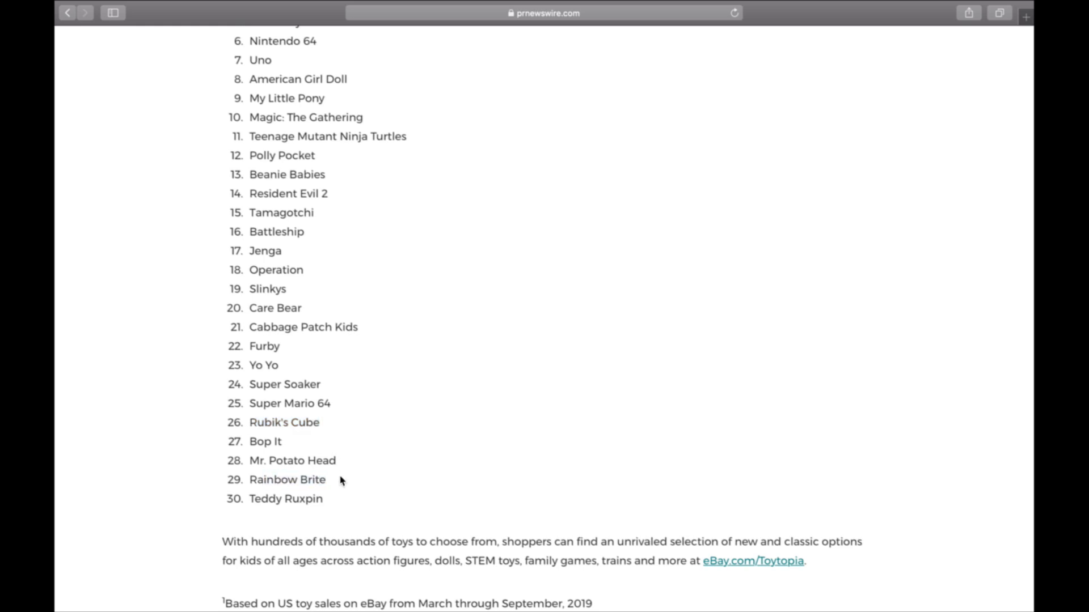
Scroll back to the headline and eBay logo at the top of the release
scroll("up", 3)
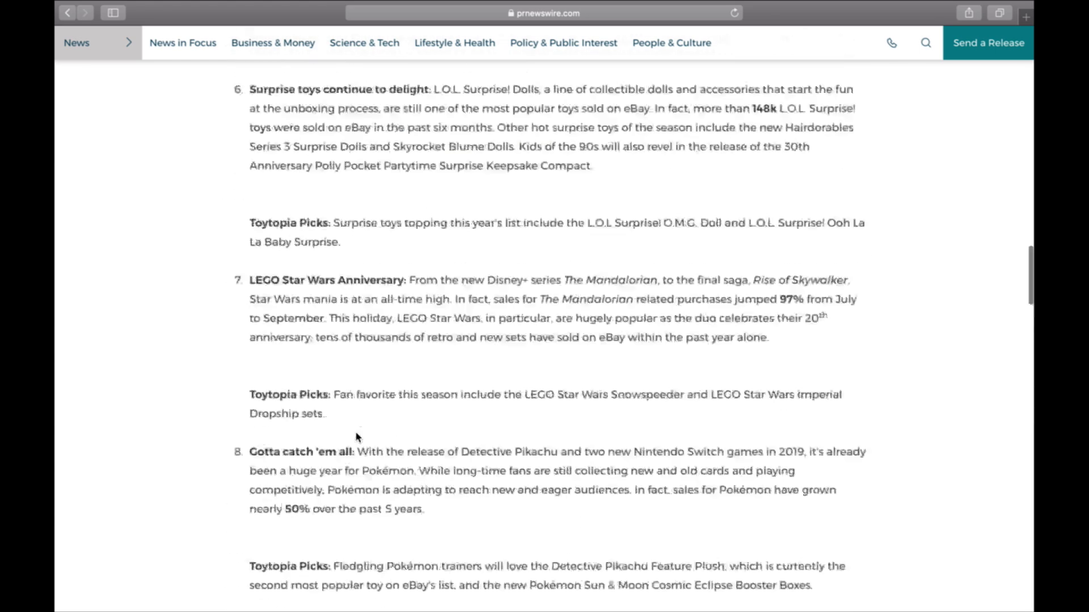
scroll("up", 3)
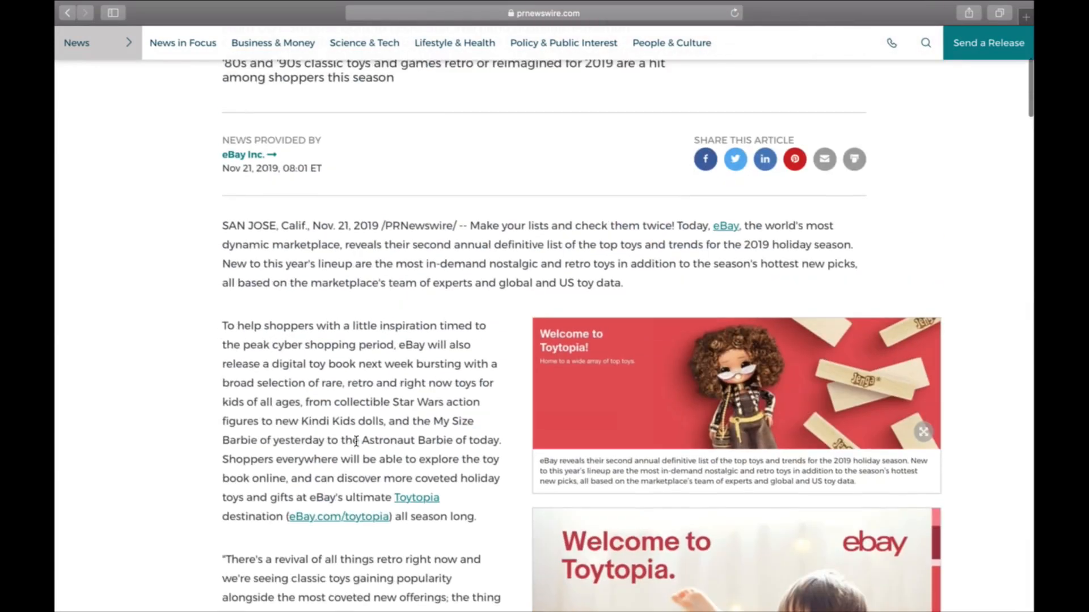
scroll("up", 3)
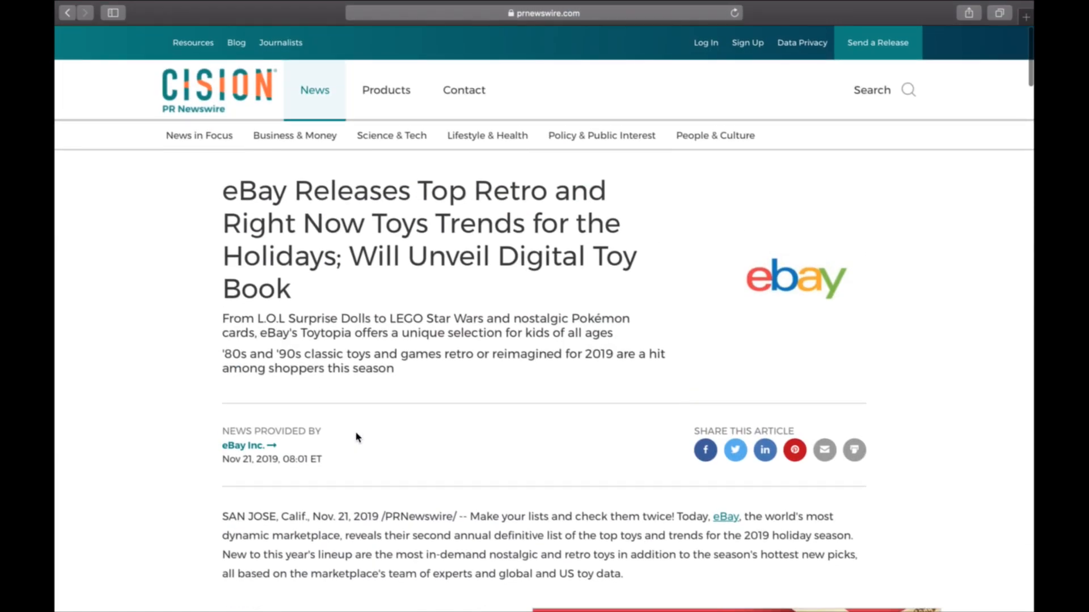